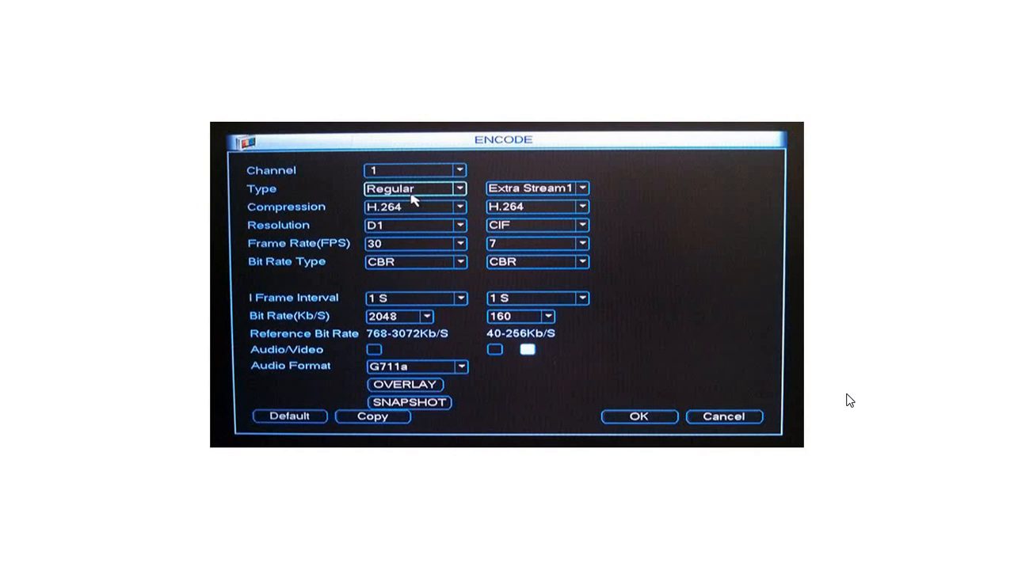
mouse_move(808, 494)
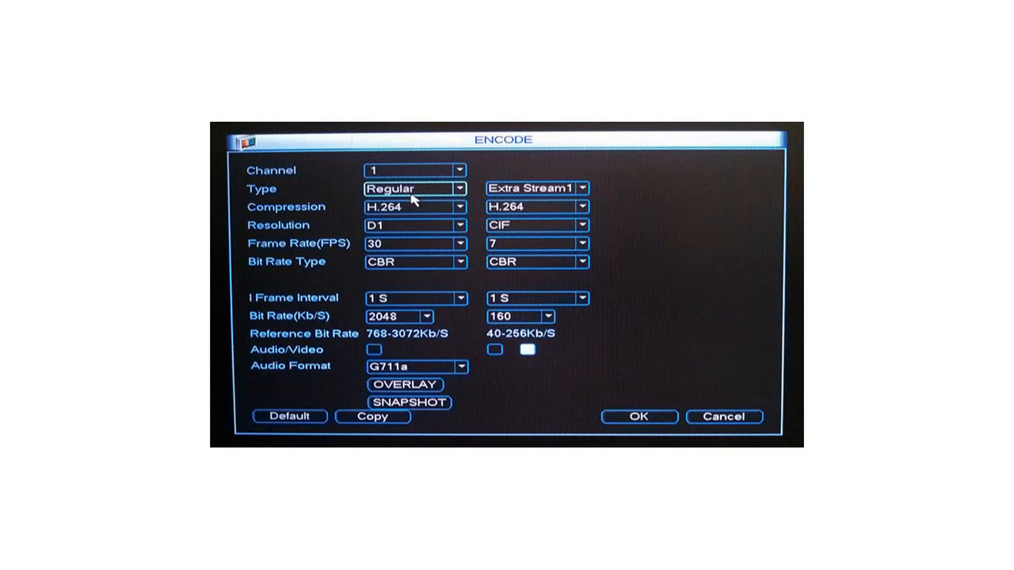
mouse_move(806, 495)
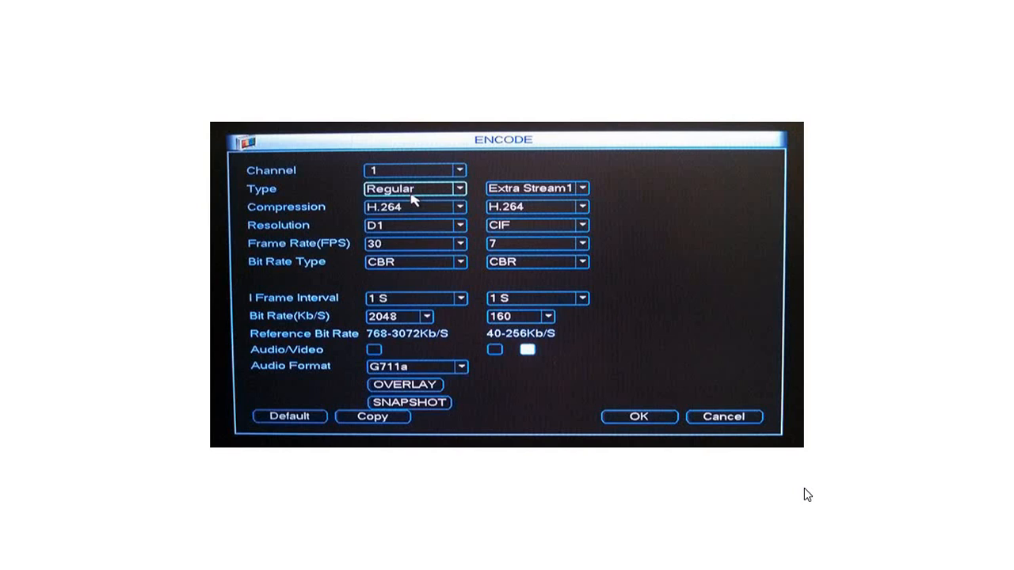
mouse_move(890, 397)
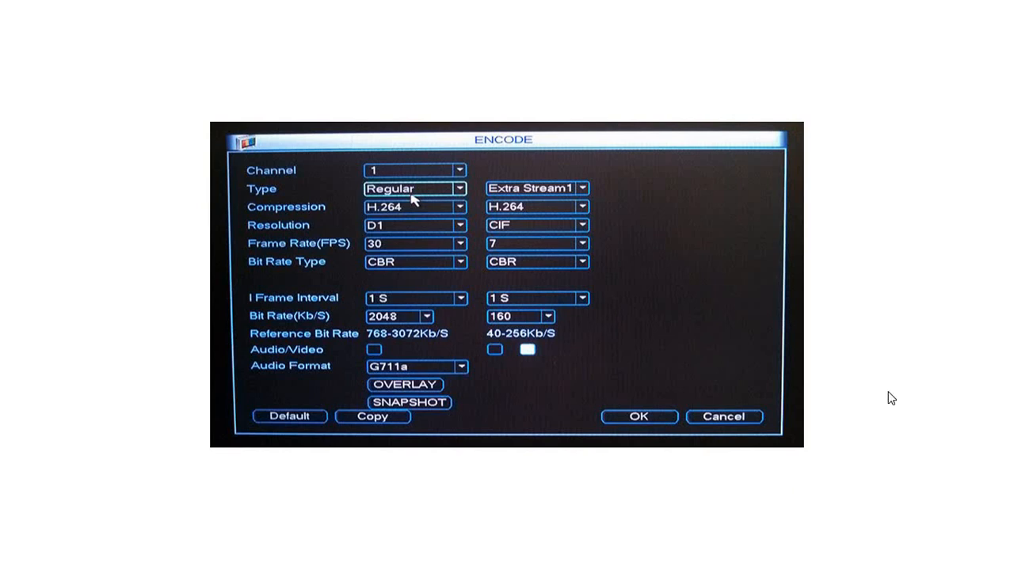
Search Google for 'cctv storage calculator' in a new tab, listing Seagate's calculator among results
left_click(383, 555)
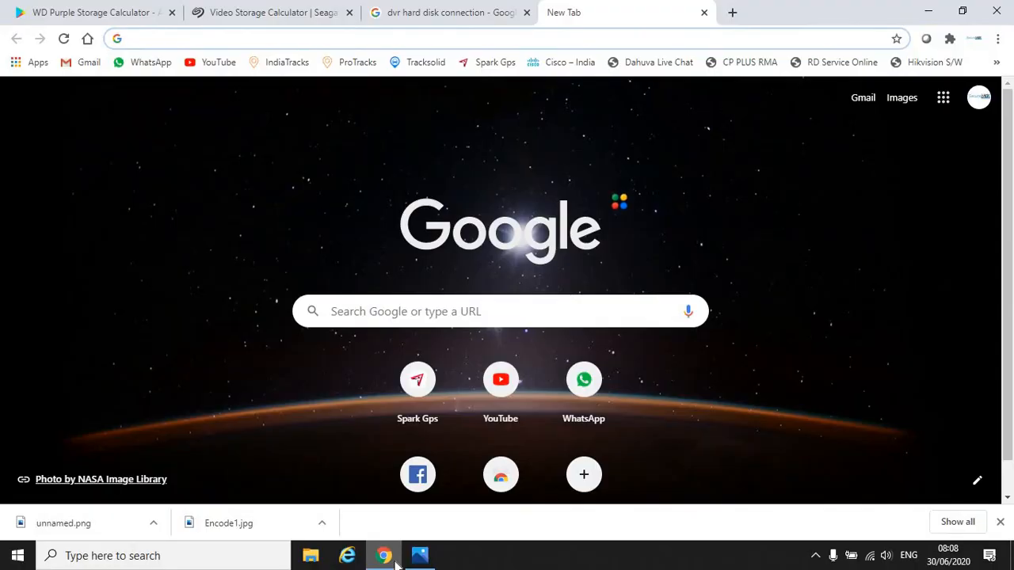
mouse_move(700, 238)
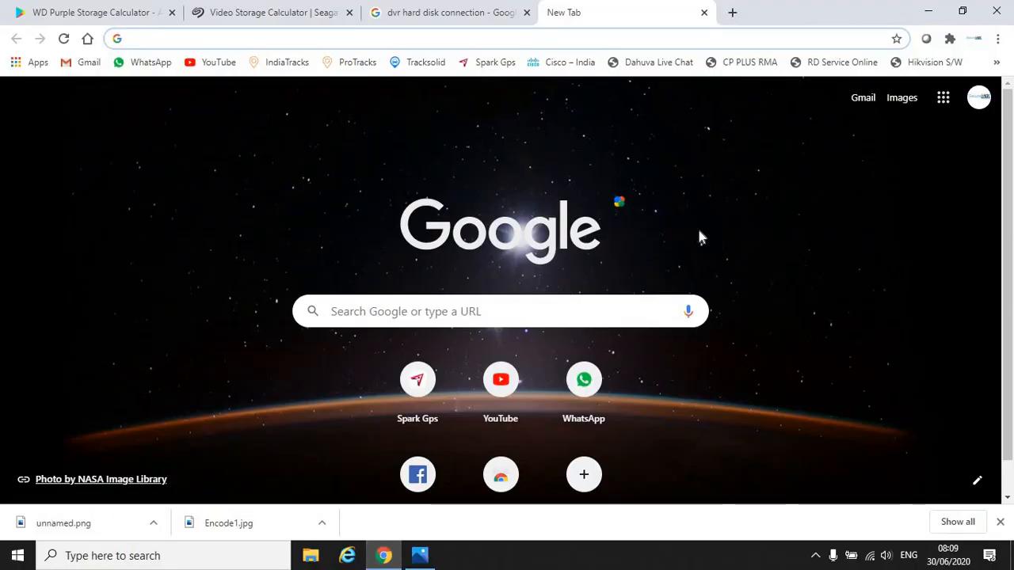
type("cctv storage")
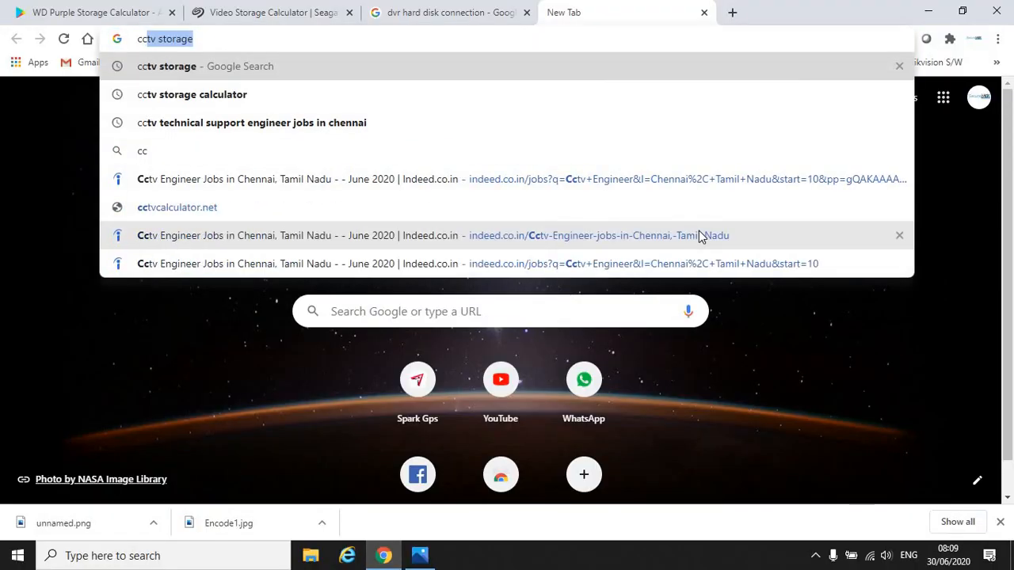
left_click(192, 95)
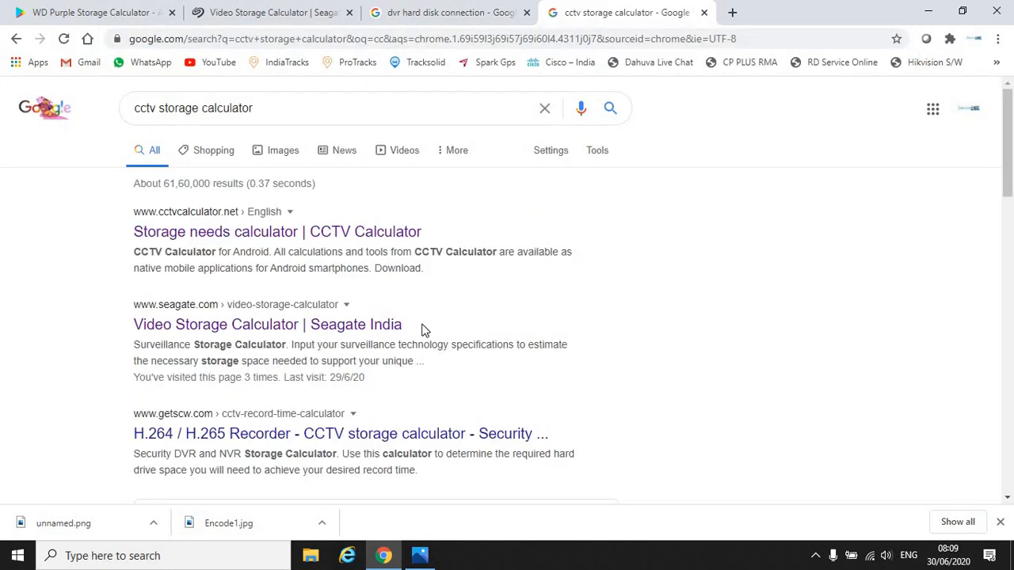
mouse_move(388, 331)
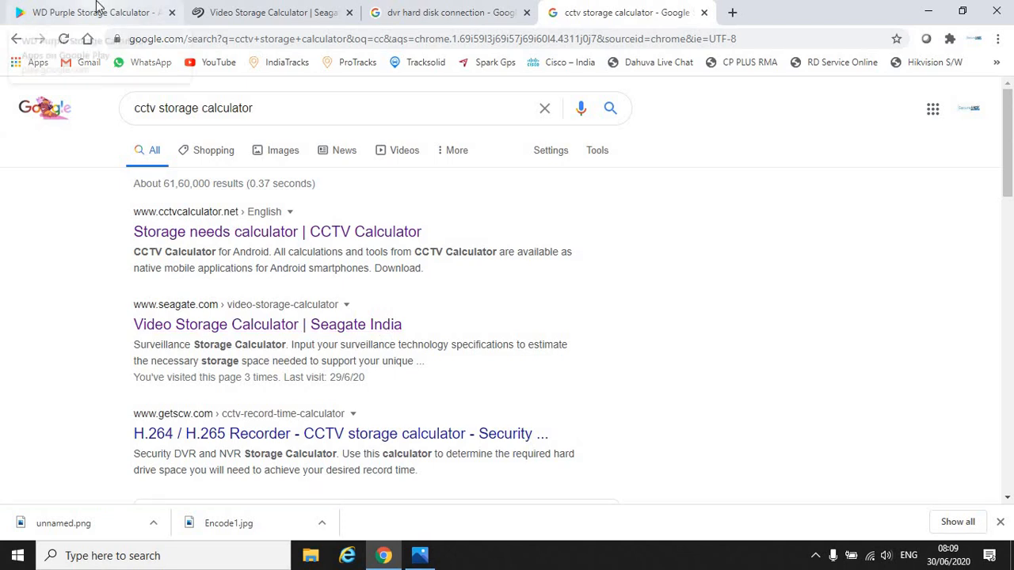
Show the WD Purple Storage Calculator app page on Google Play
left_click(92, 13)
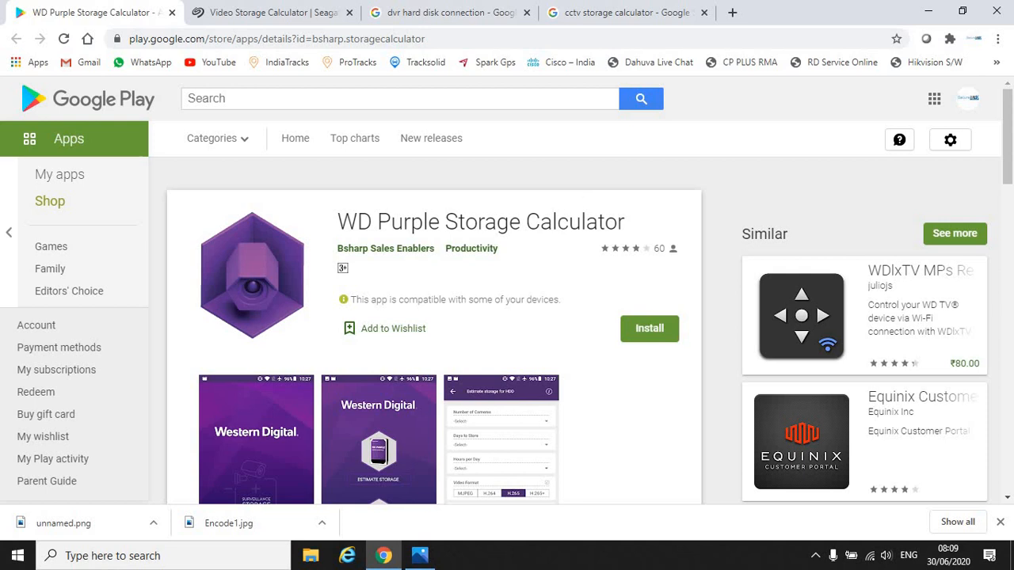
mouse_move(577, 199)
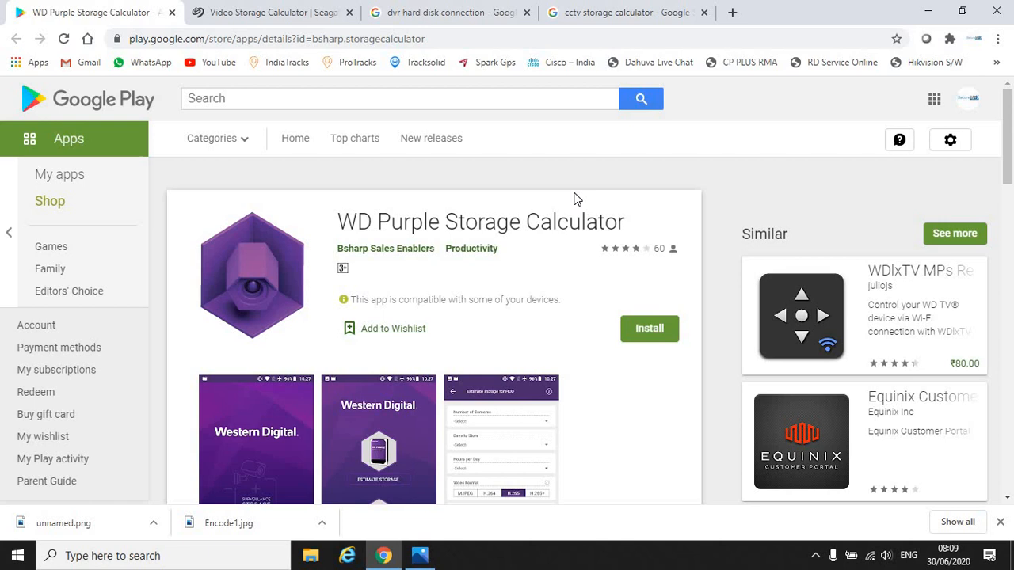
Open Seagate's Video Storage Calculator from the search results and scroll to its camera inputs
left_click(621, 12)
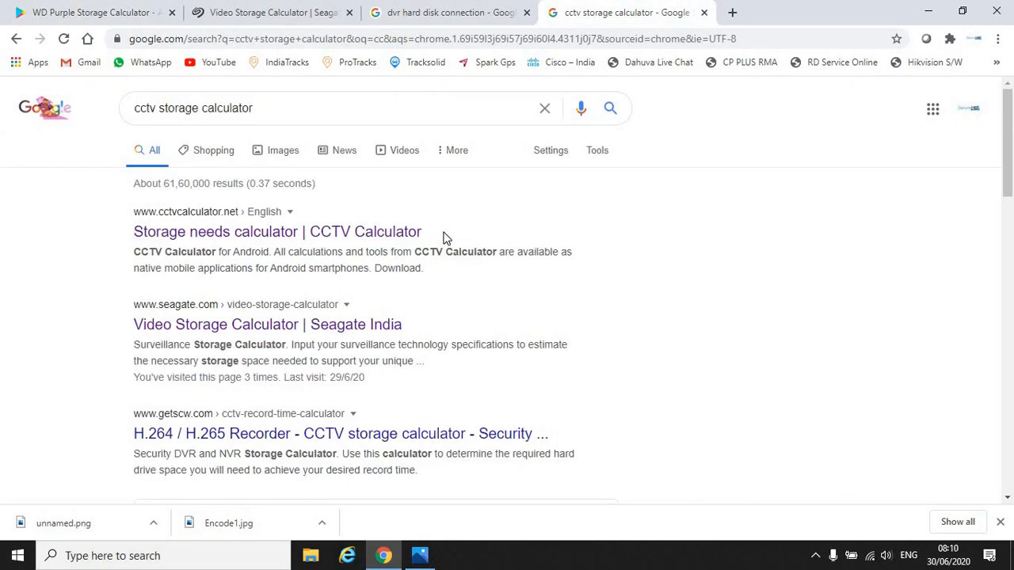
mouse_move(294, 342)
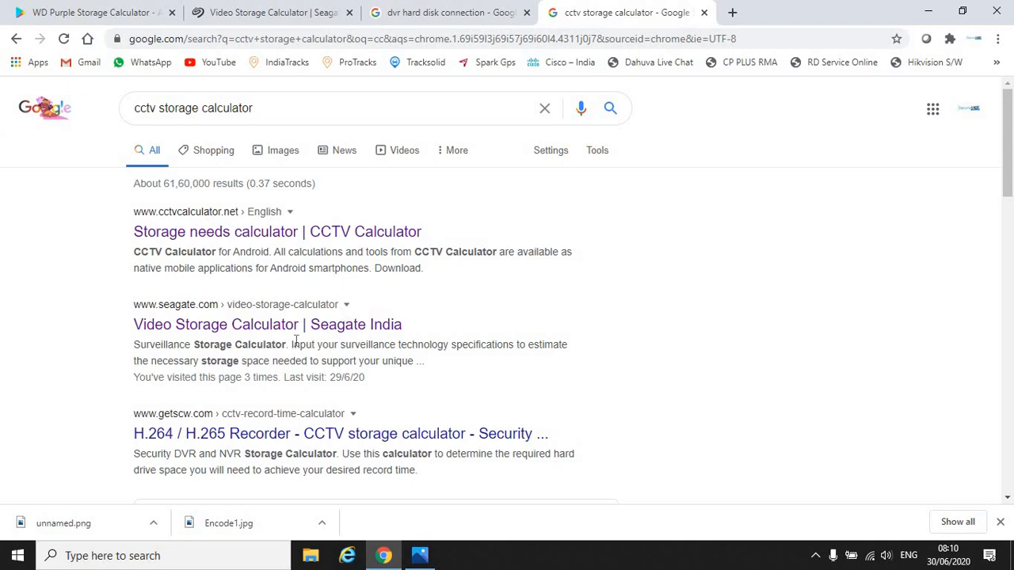
mouse_move(266, 323)
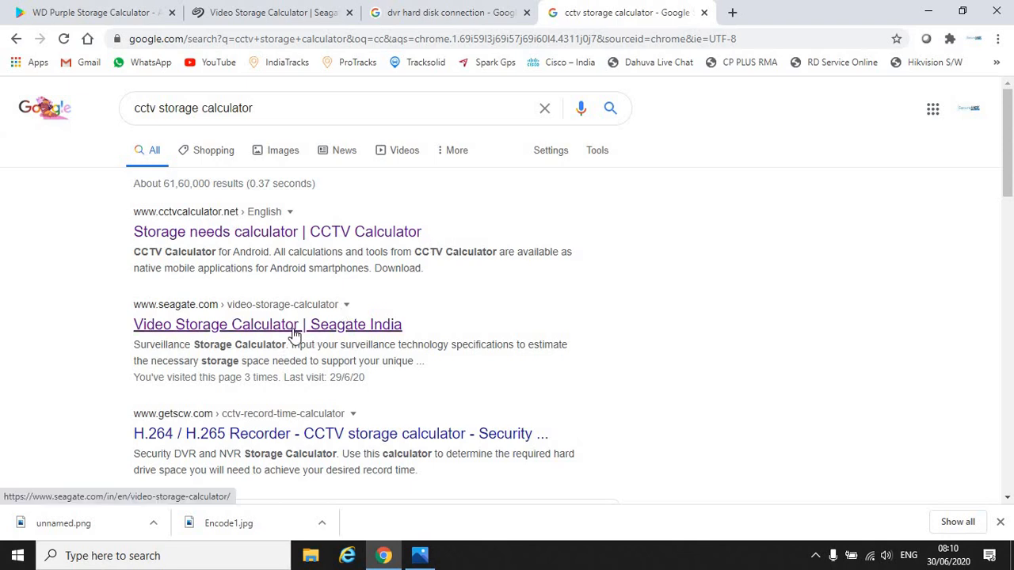
left_click(266, 323)
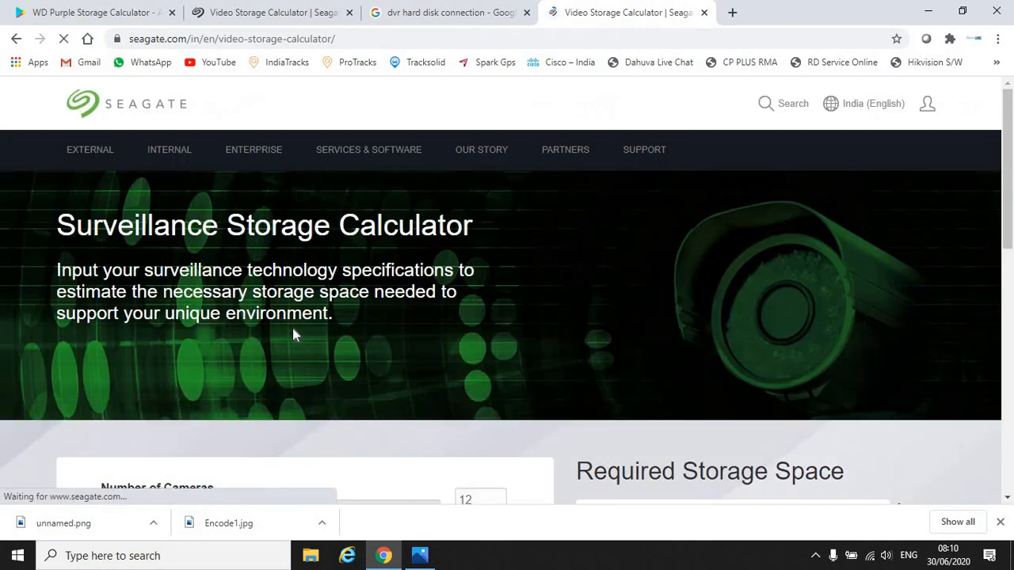
scroll("down", 3)
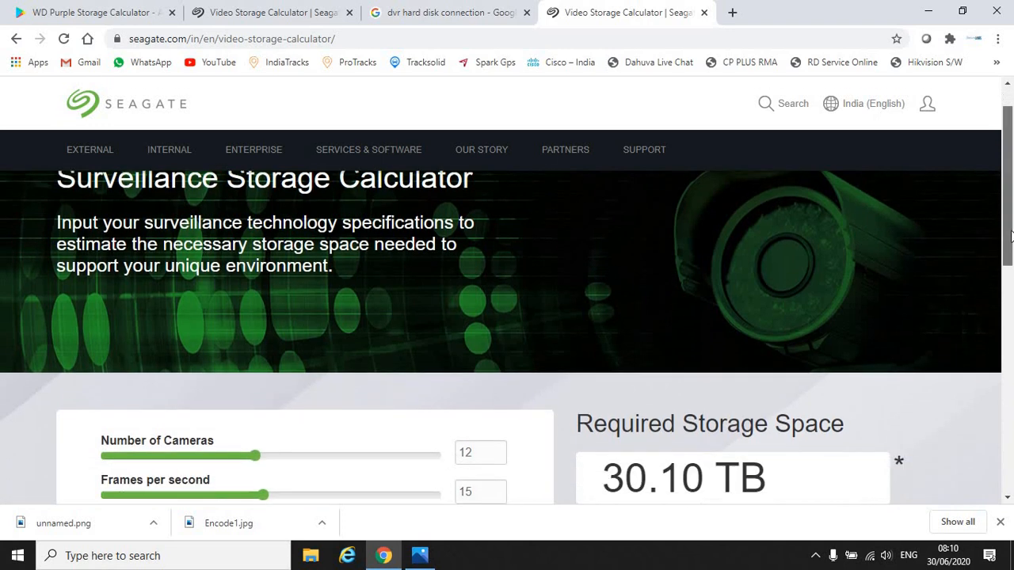
scroll("down", 3)
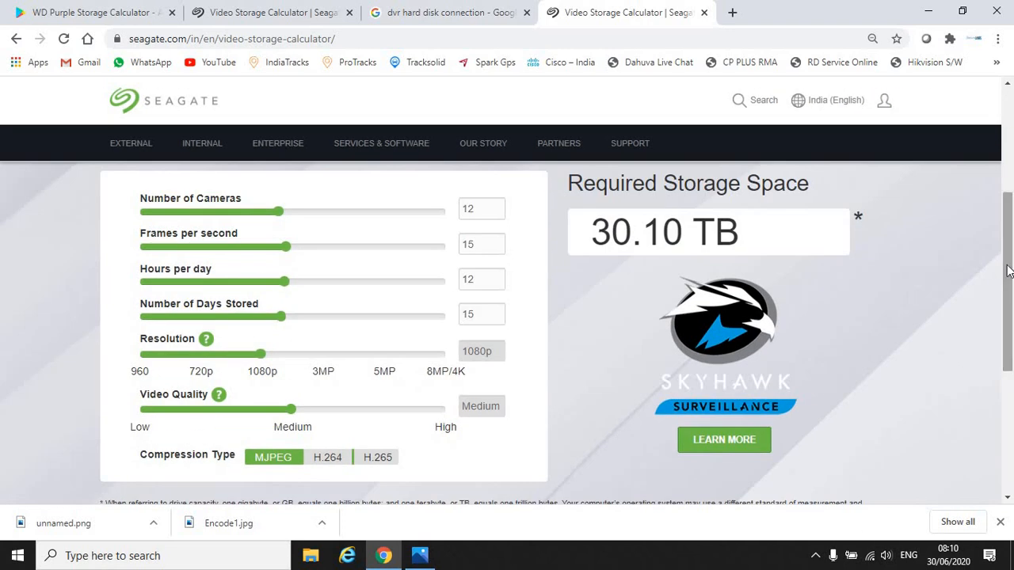
mouse_move(285, 282)
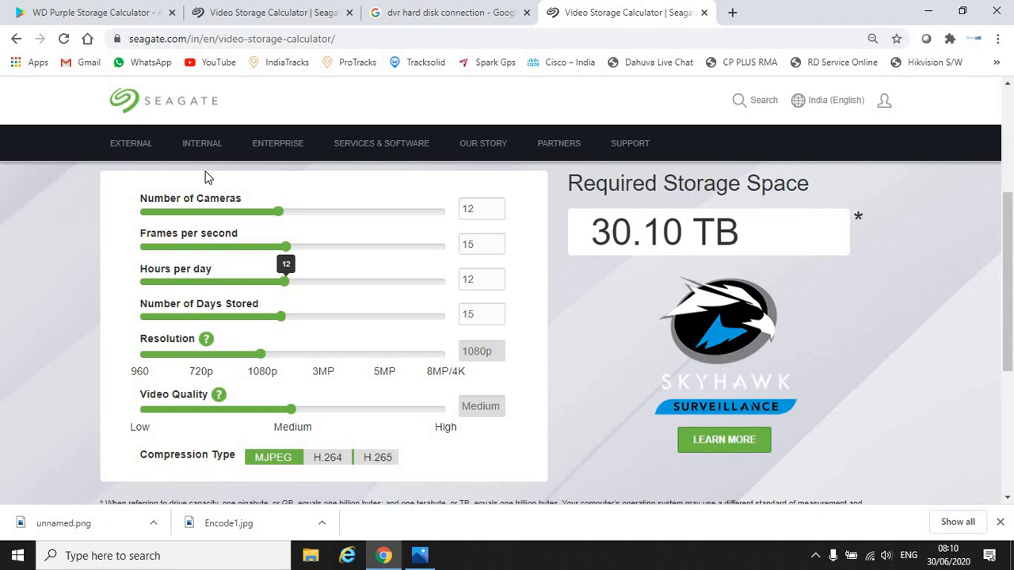
mouse_move(491, 206)
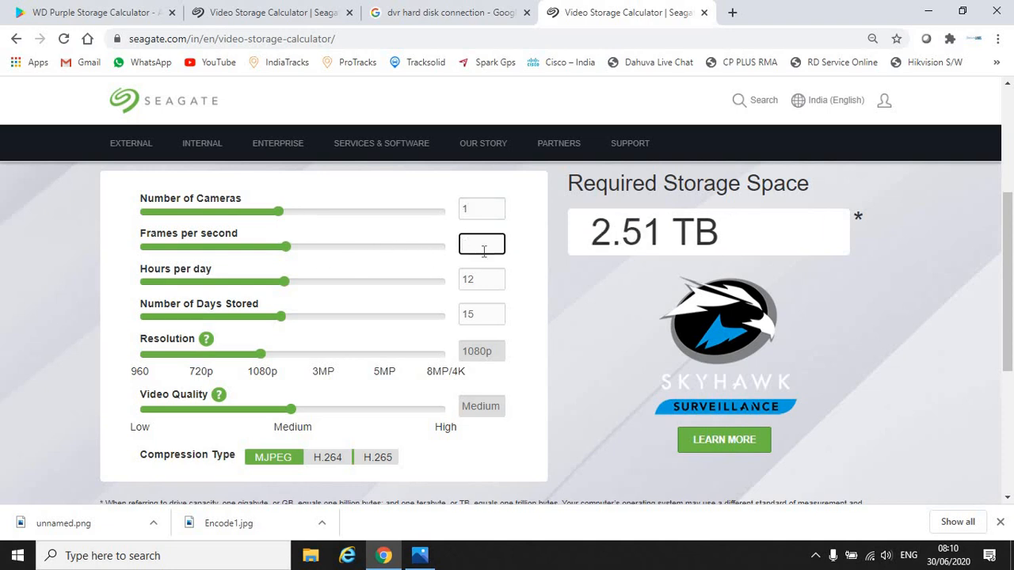
Set 30 frames per second and 24 hours per day, raising the estimate to 10.03 TB
type("3")
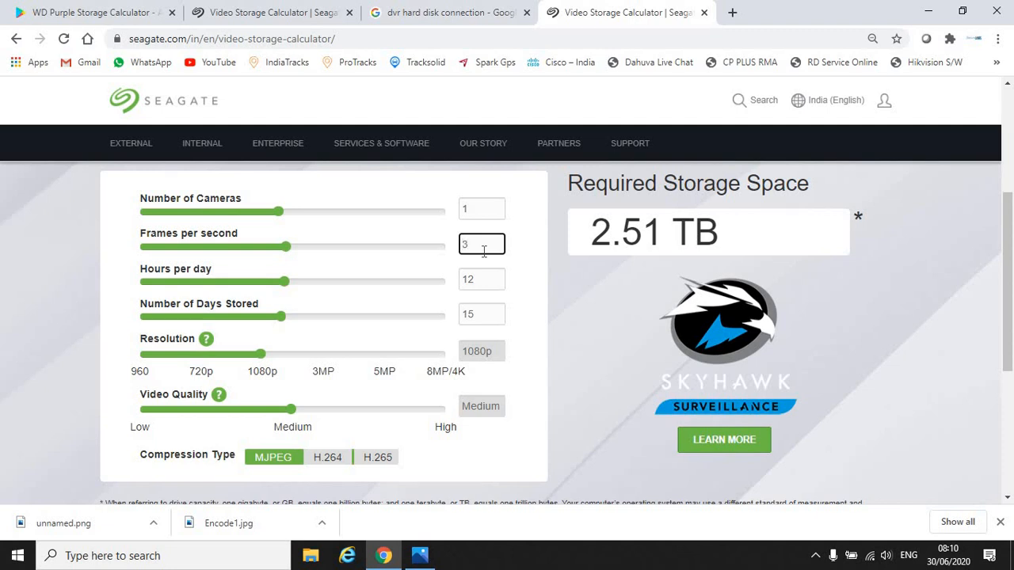
type("30")
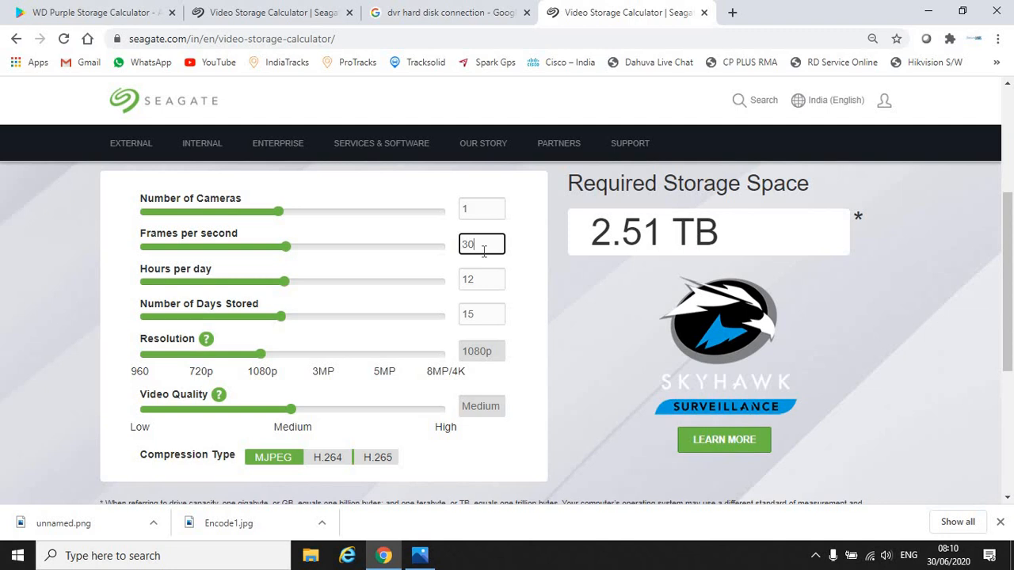
left_click(482, 279)
type("2")
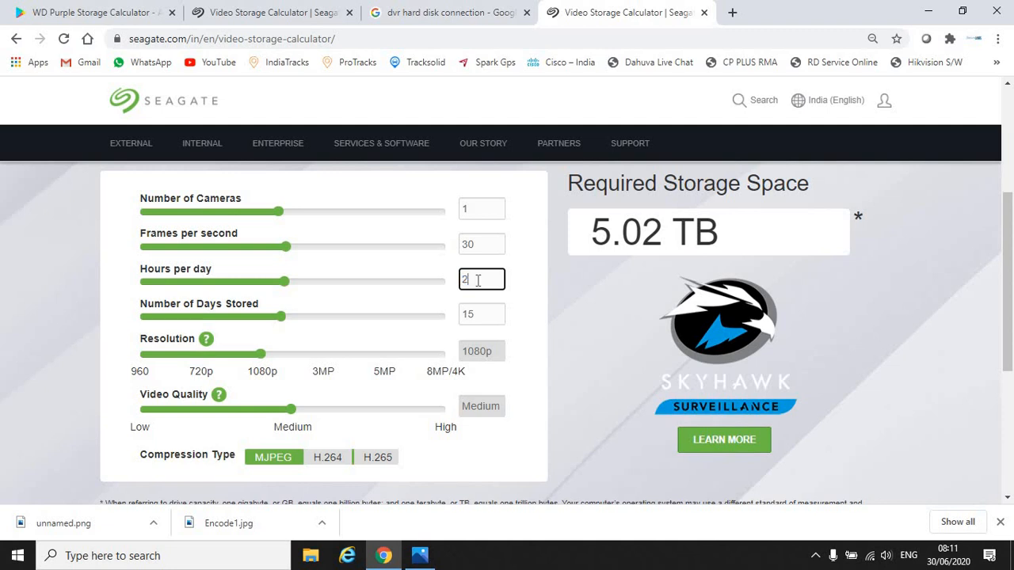
type("4")
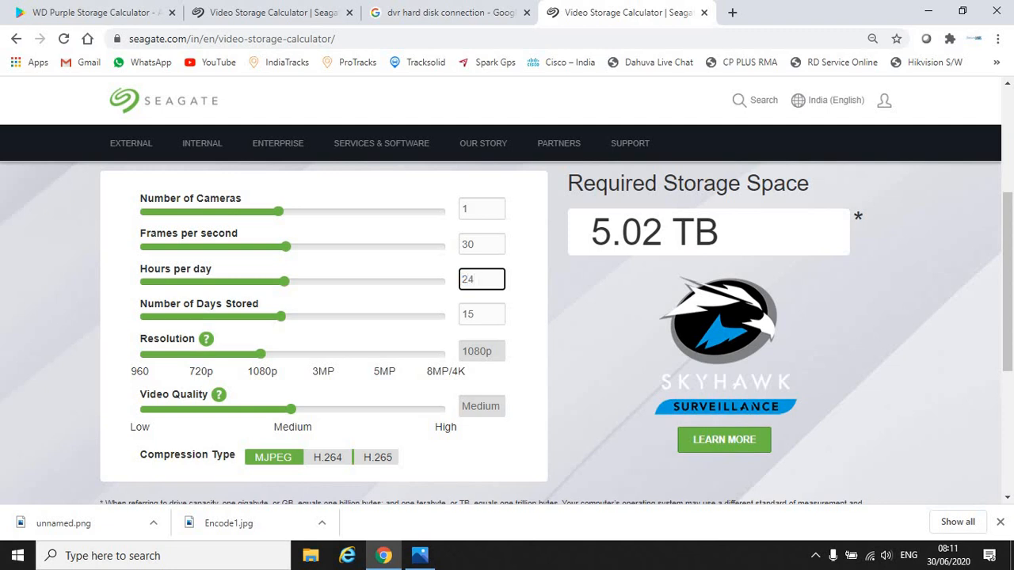
left_click(481, 279)
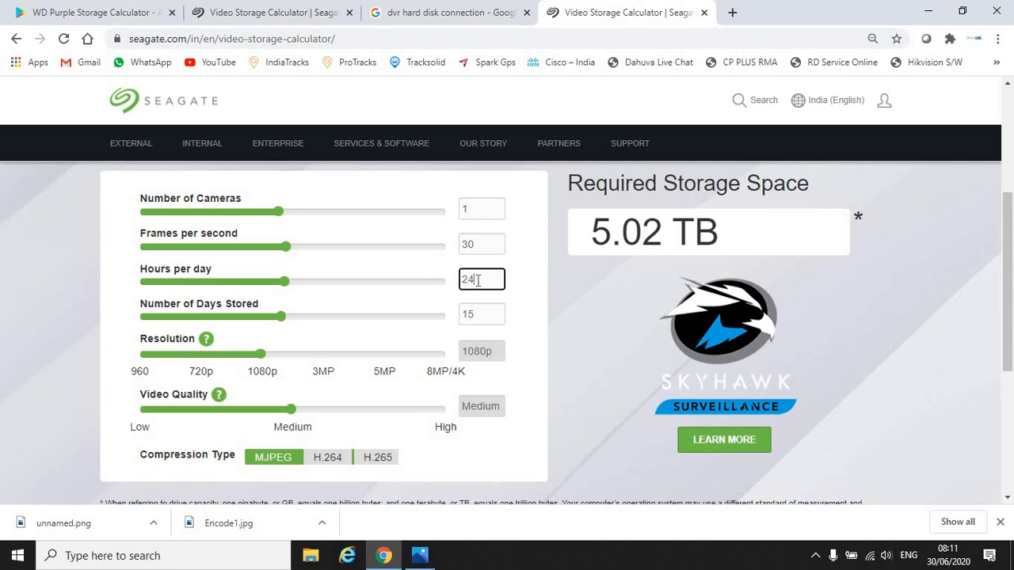
mouse_move(488, 331)
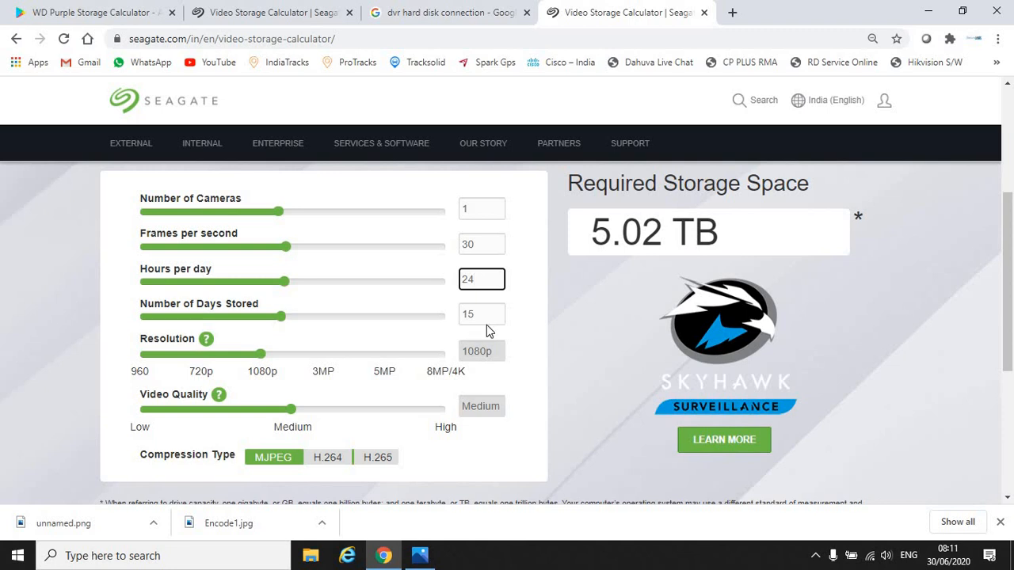
left_click(481, 314)
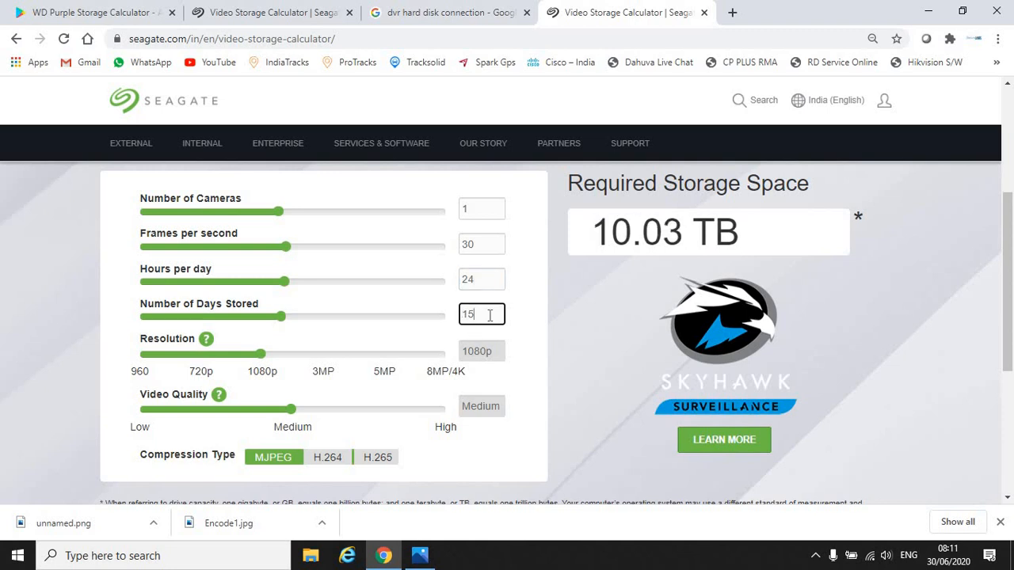
Set days stored to 1 and compare H.264 against H.265, ending at 18.14 GB with H.265
key("Backspace")
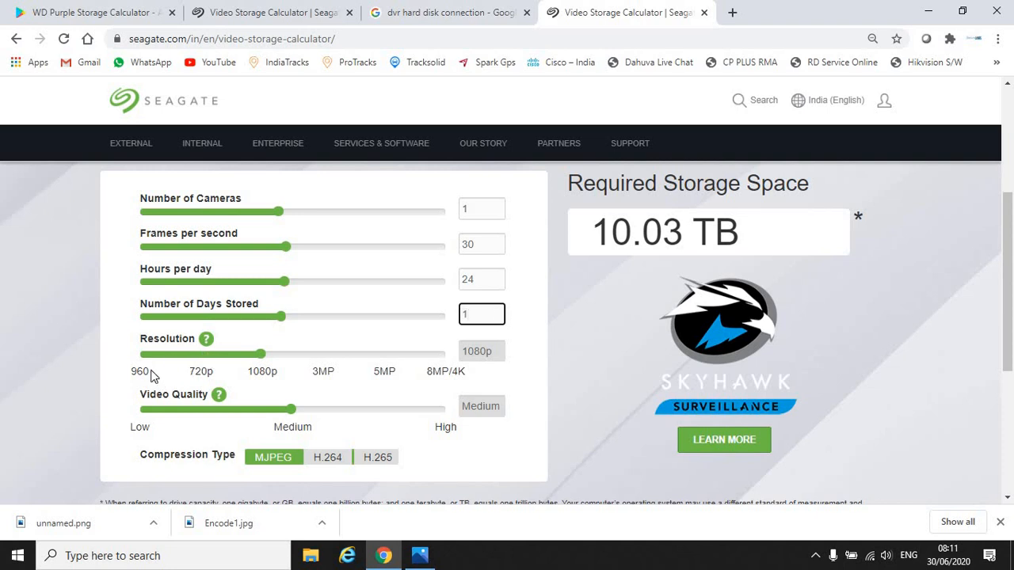
mouse_move(297, 368)
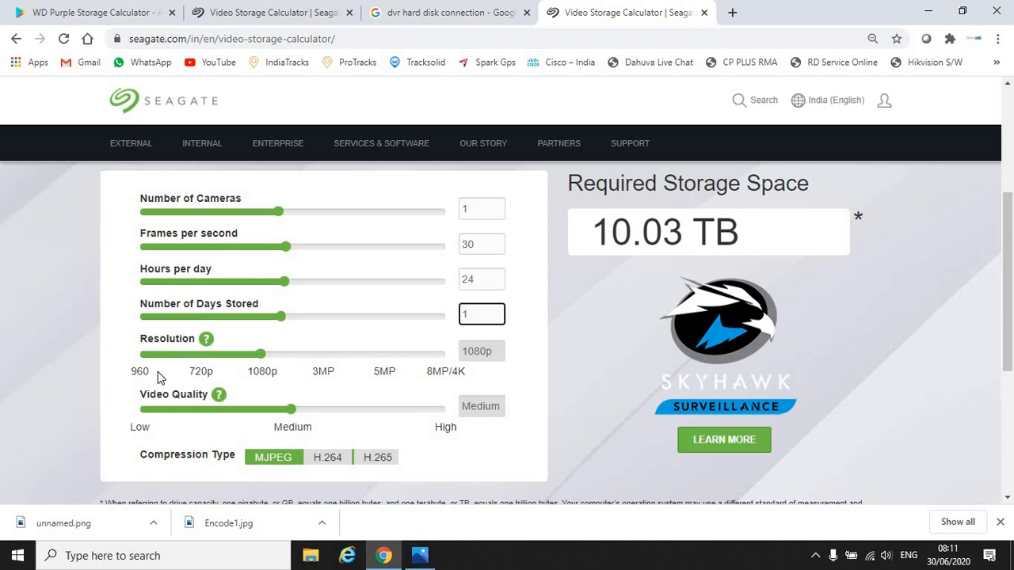
mouse_move(176, 374)
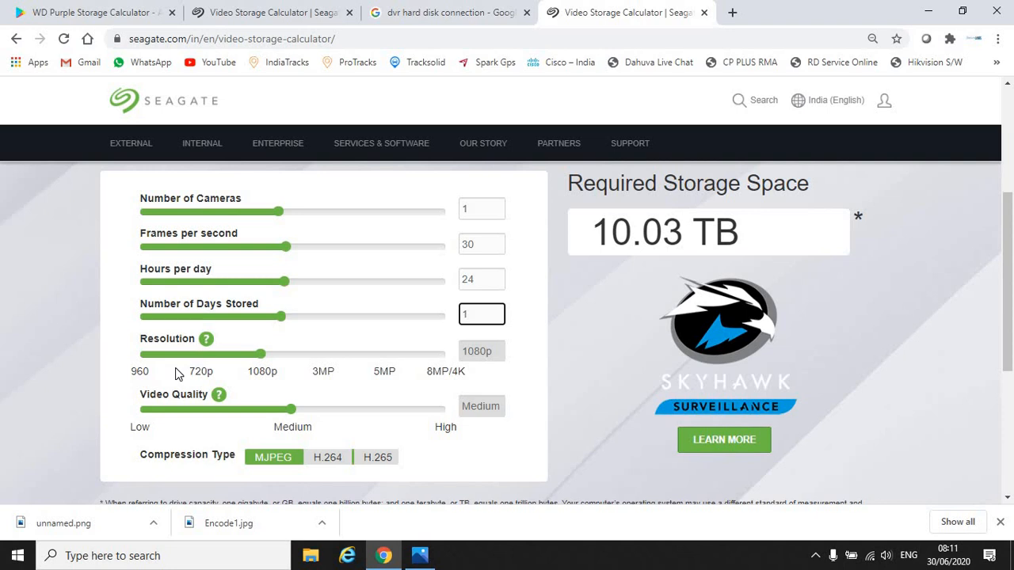
mouse_move(279, 385)
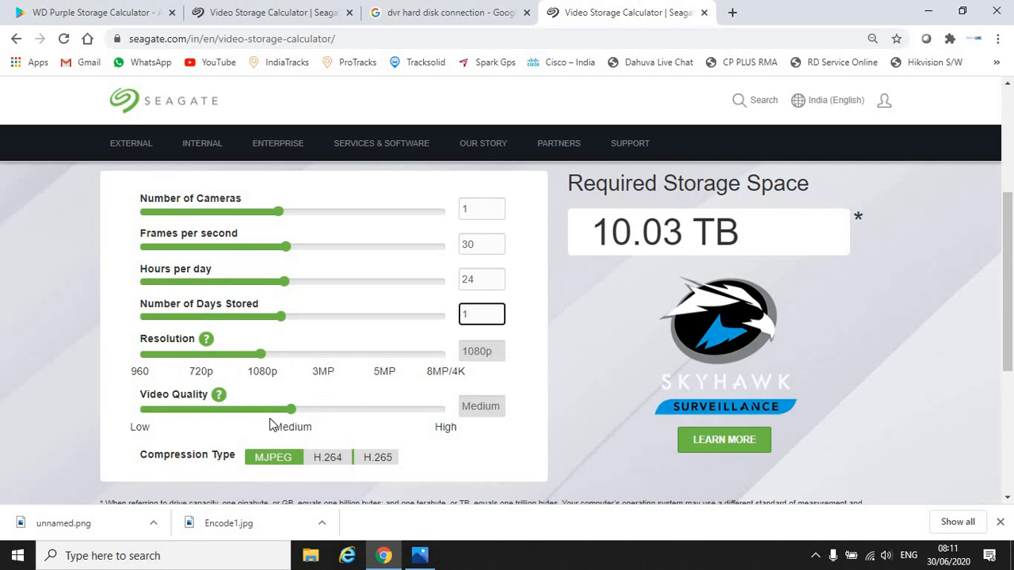
mouse_move(304, 415)
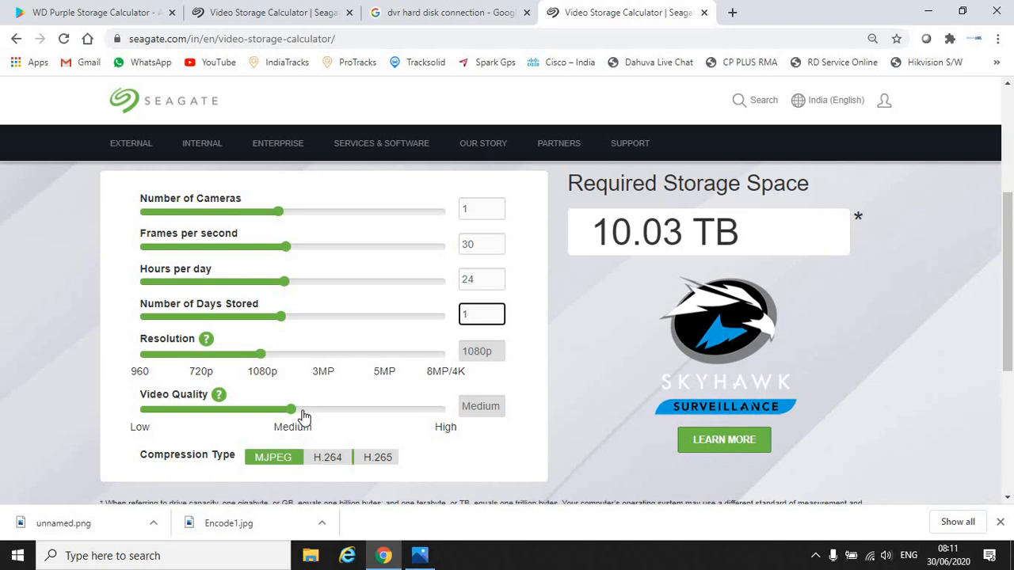
left_click(481, 314)
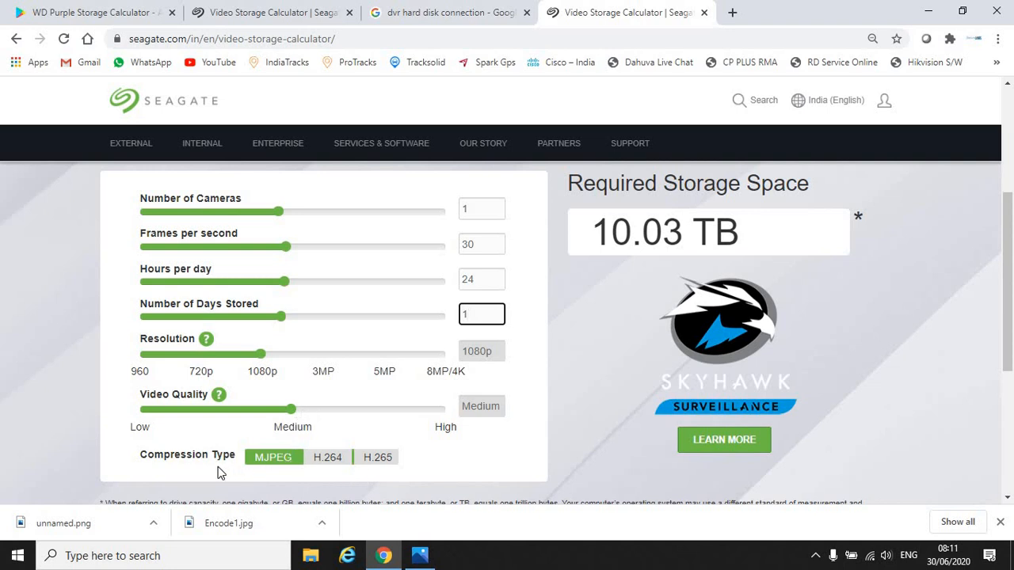
mouse_move(336, 481)
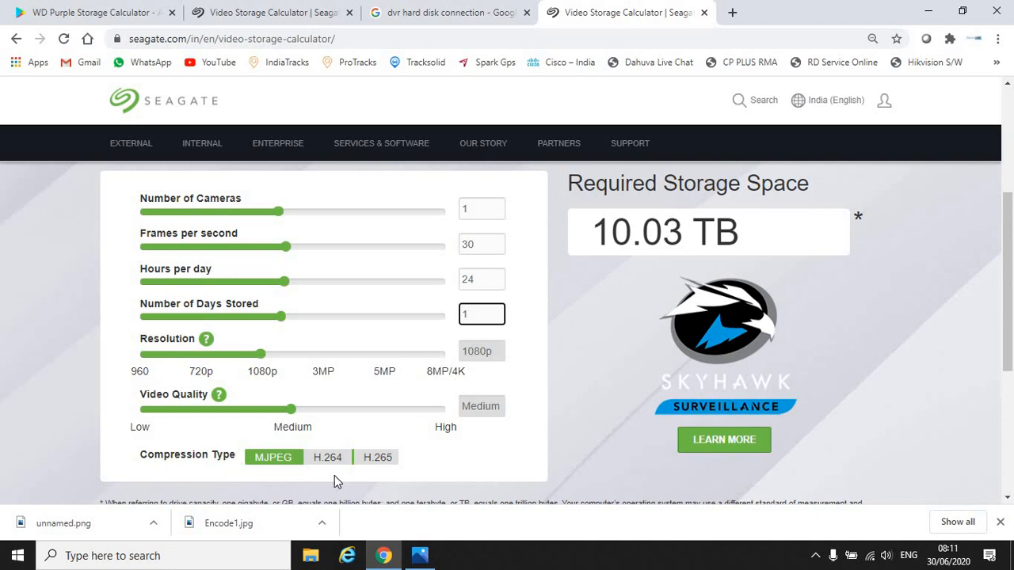
mouse_move(387, 472)
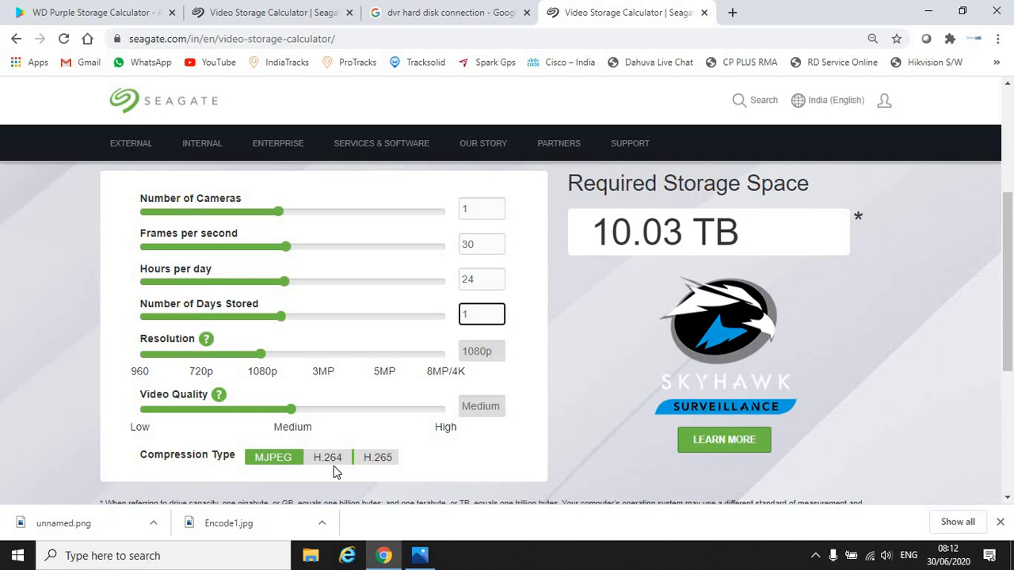
left_click(326, 456)
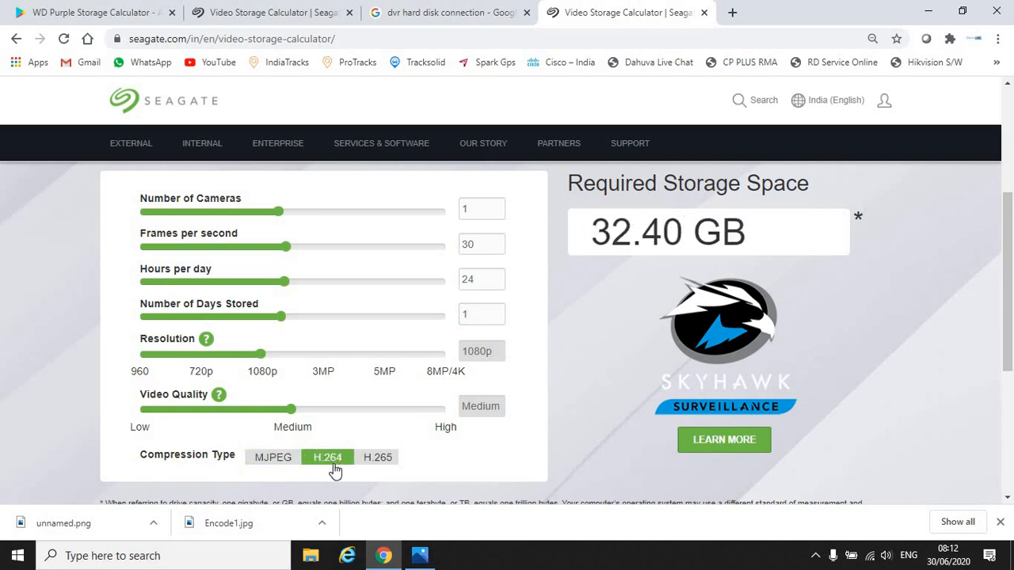
mouse_move(691, 187)
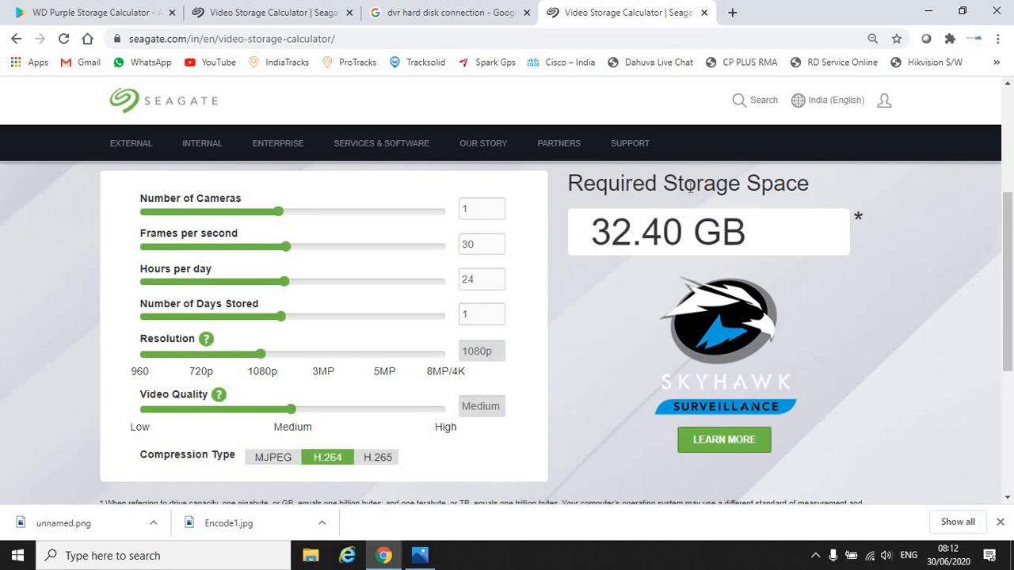
mouse_move(599, 266)
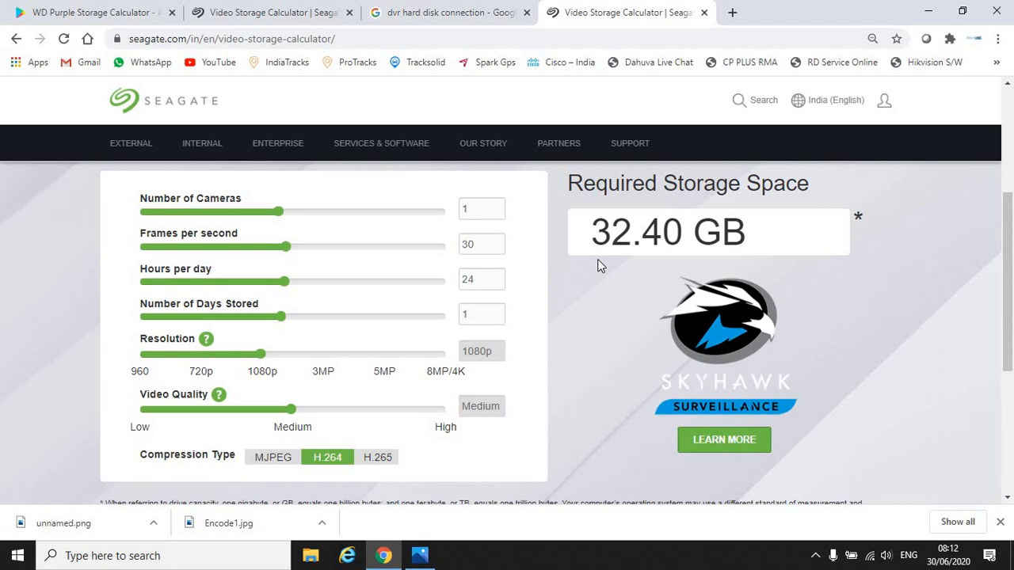
mouse_move(431, 399)
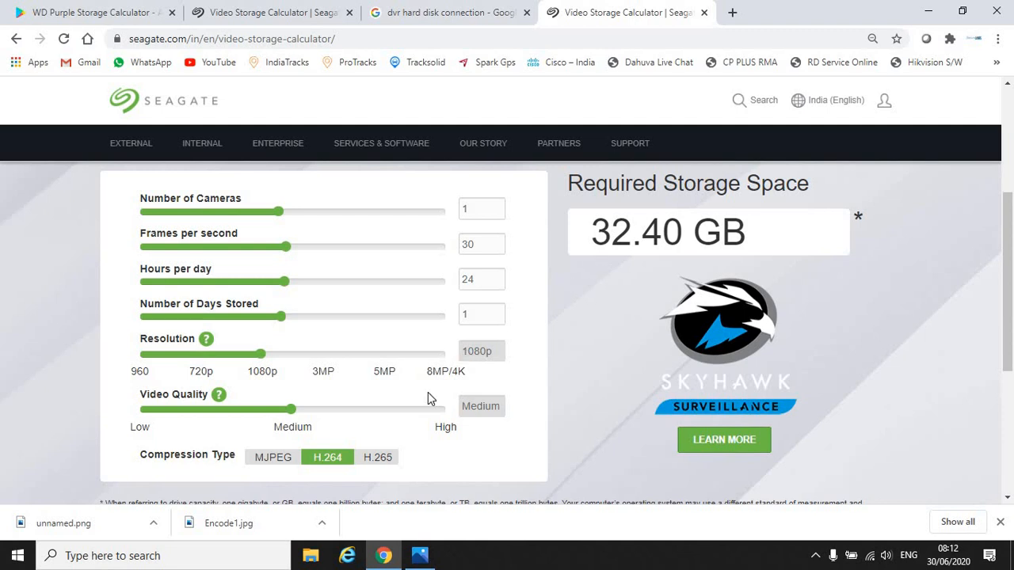
left_click(377, 456)
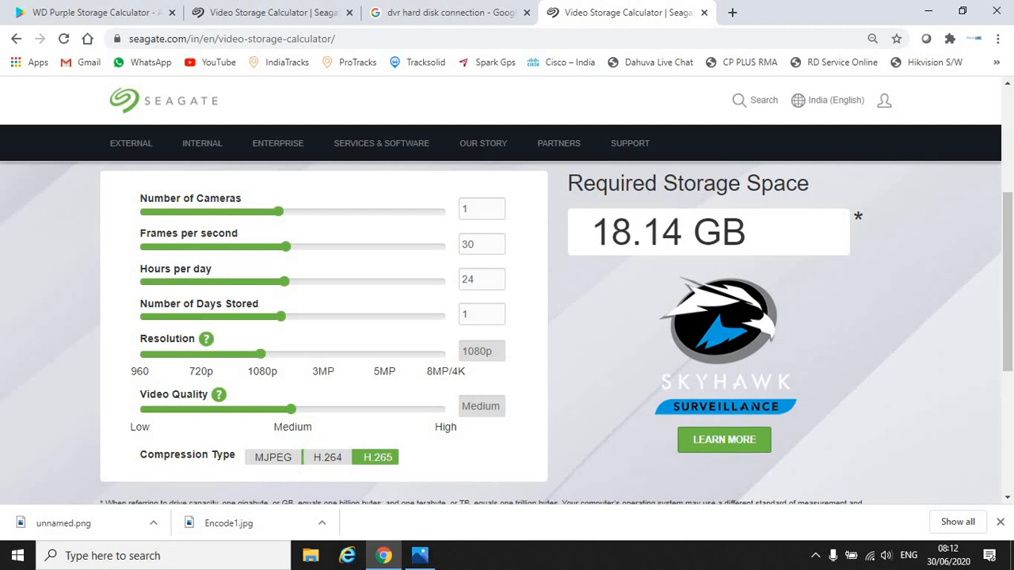
mouse_move(580, 358)
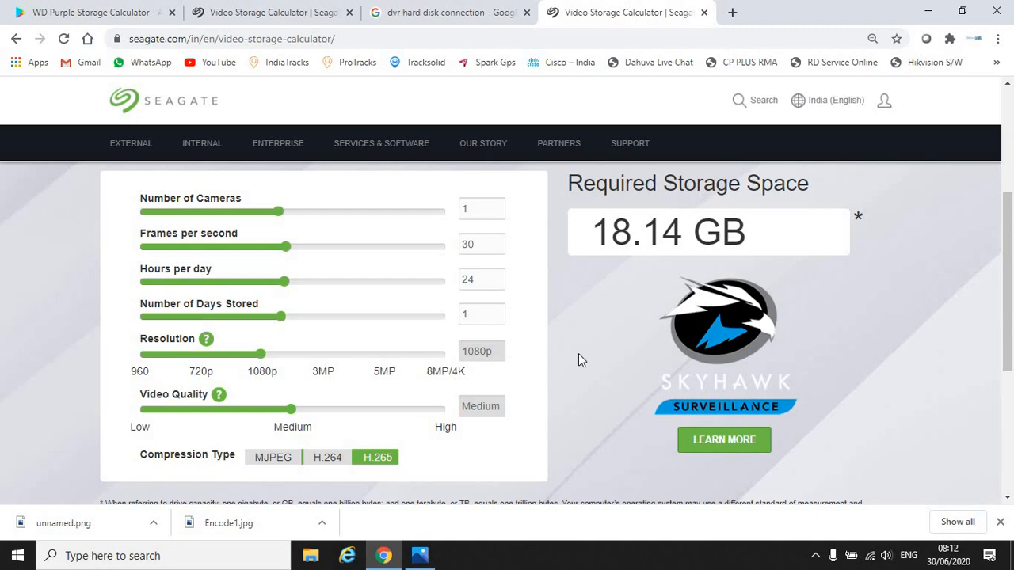
mouse_move(387, 485)
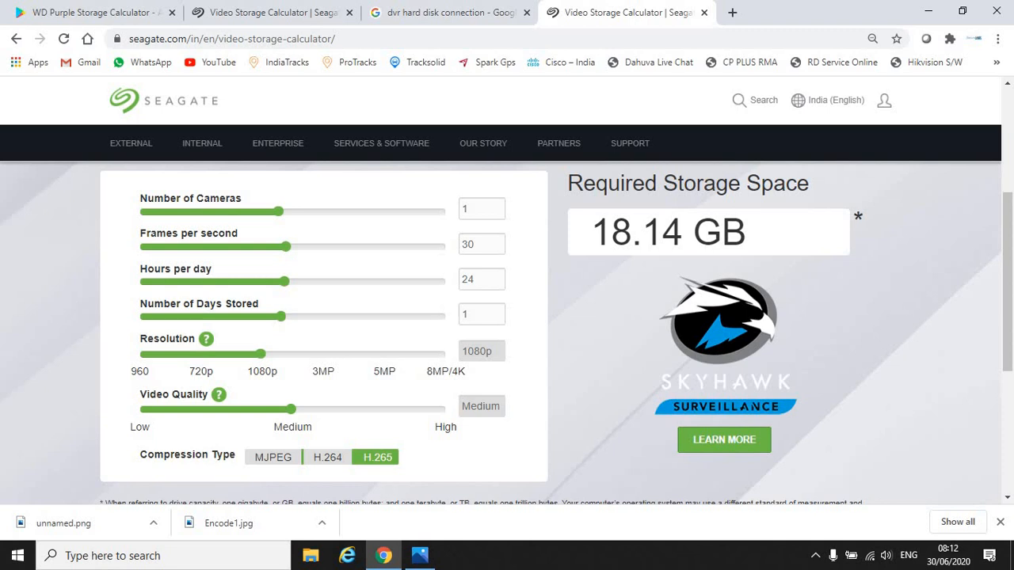
Set 8 cameras at 25 fps, 24 hours, 28 days, 1080p, H.265, giving 3.40 TB
left_click(482, 210)
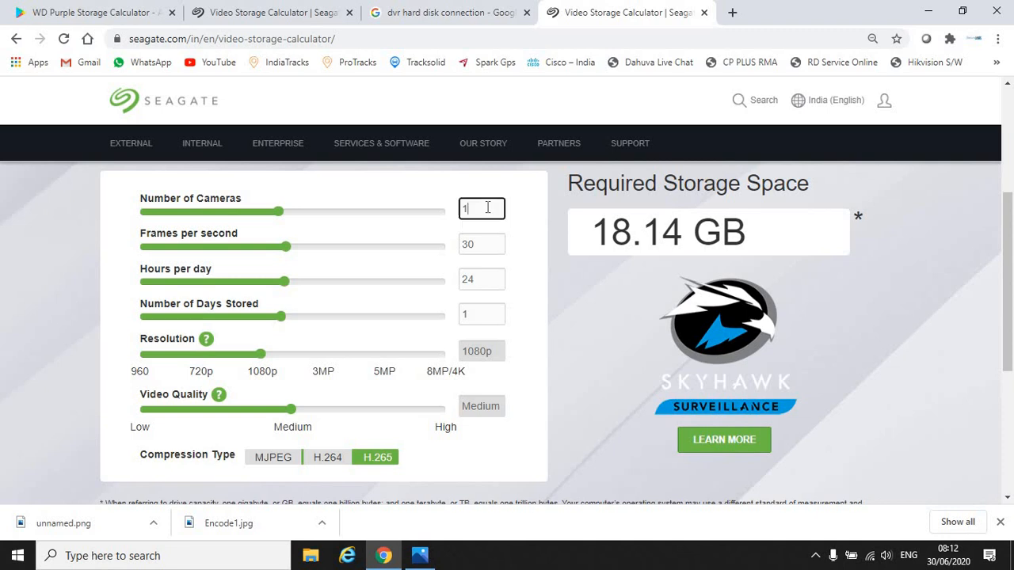
type("8")
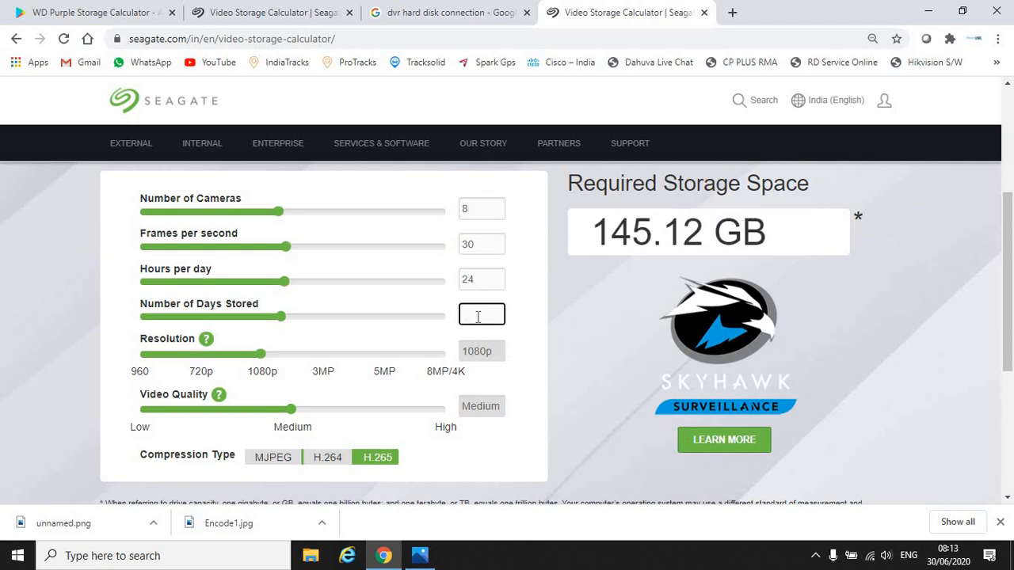
type("30")
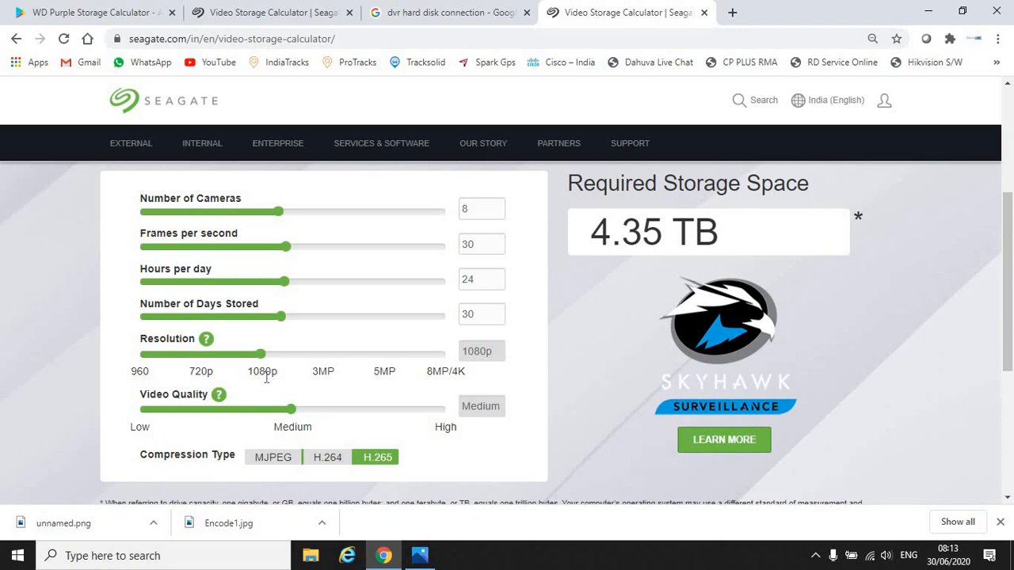
mouse_move(266, 404)
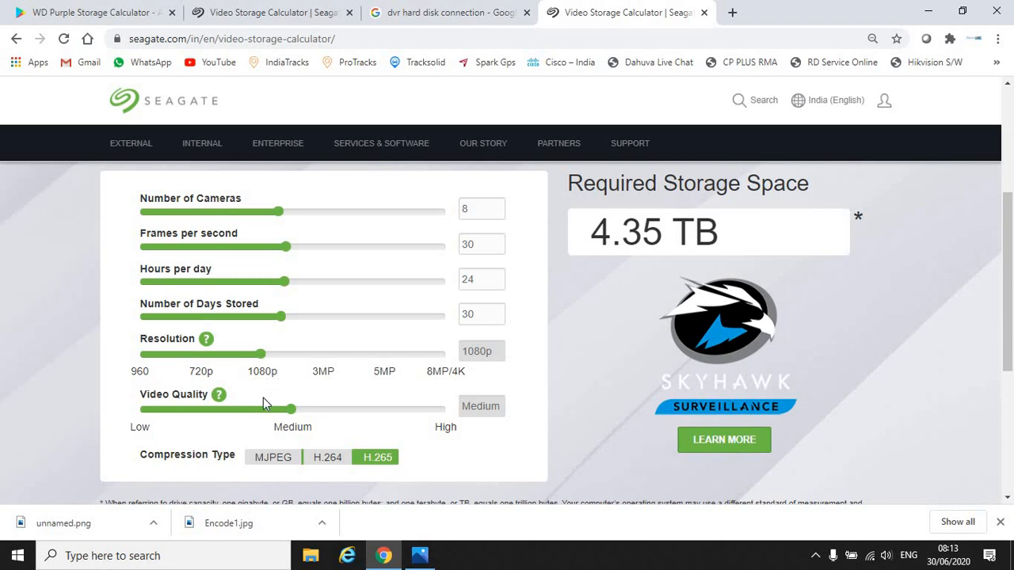
mouse_move(298, 431)
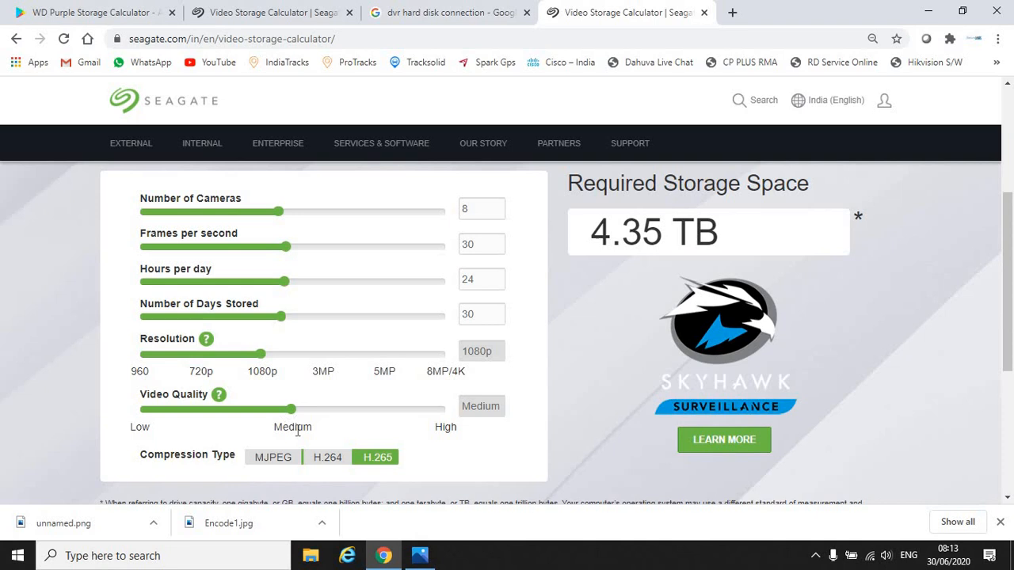
mouse_move(396, 472)
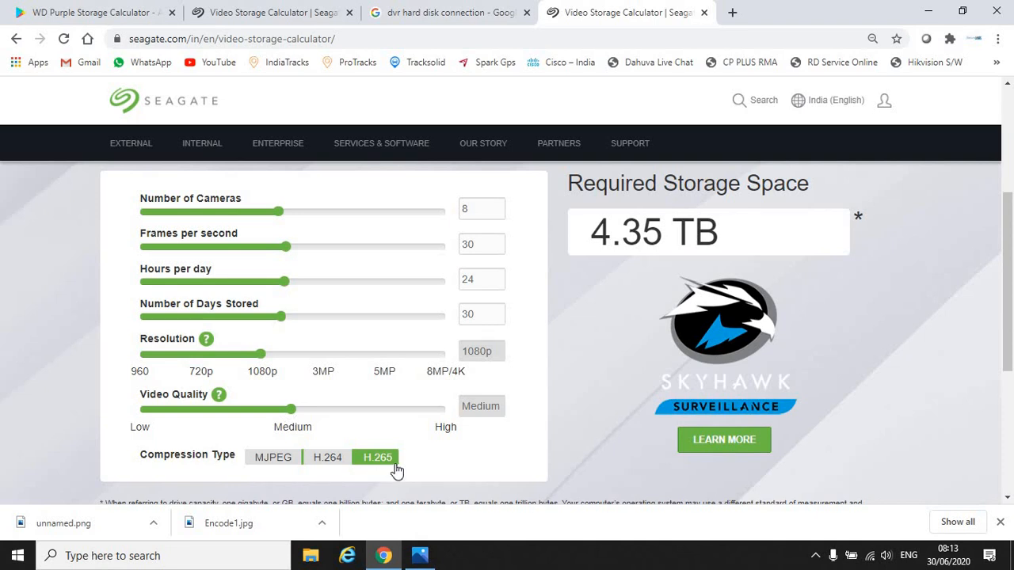
mouse_move(399, 465)
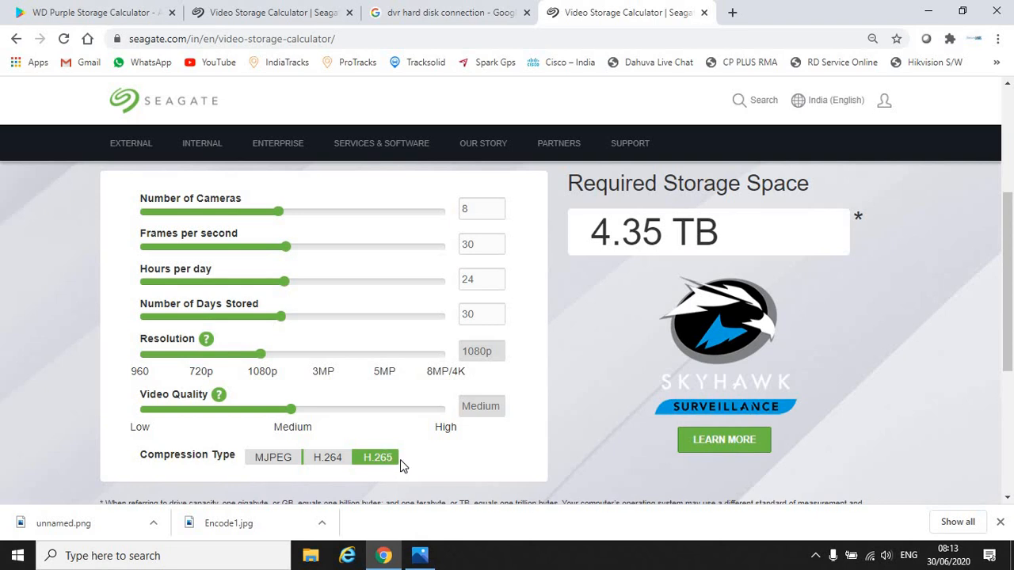
mouse_move(641, 263)
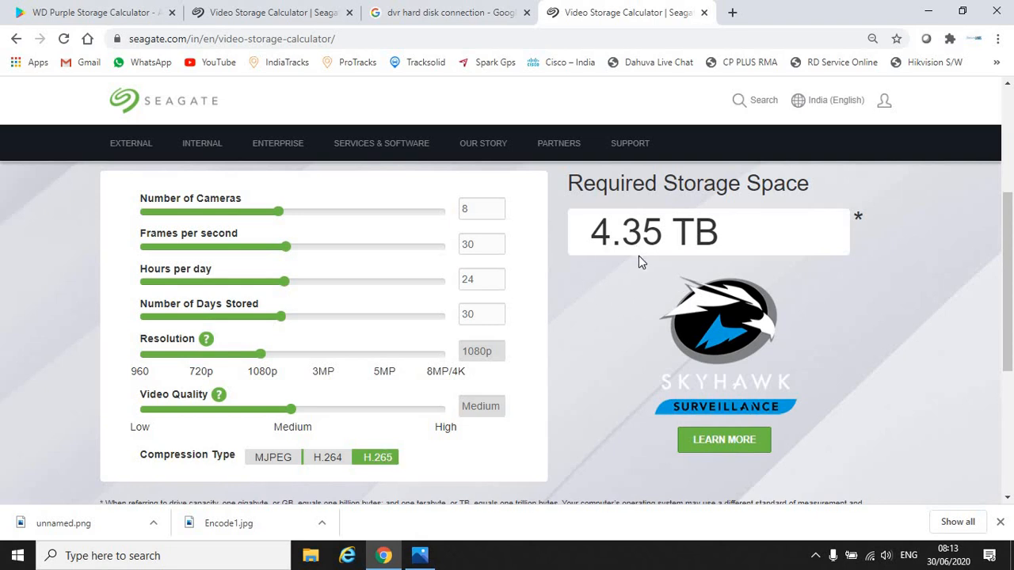
mouse_move(680, 250)
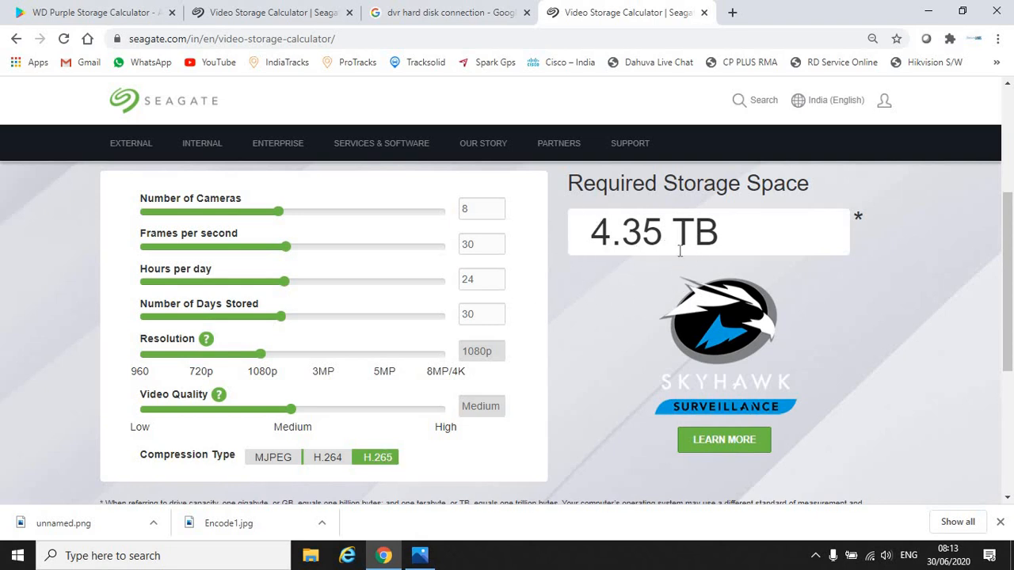
left_click_drag(288, 247, 282, 247)
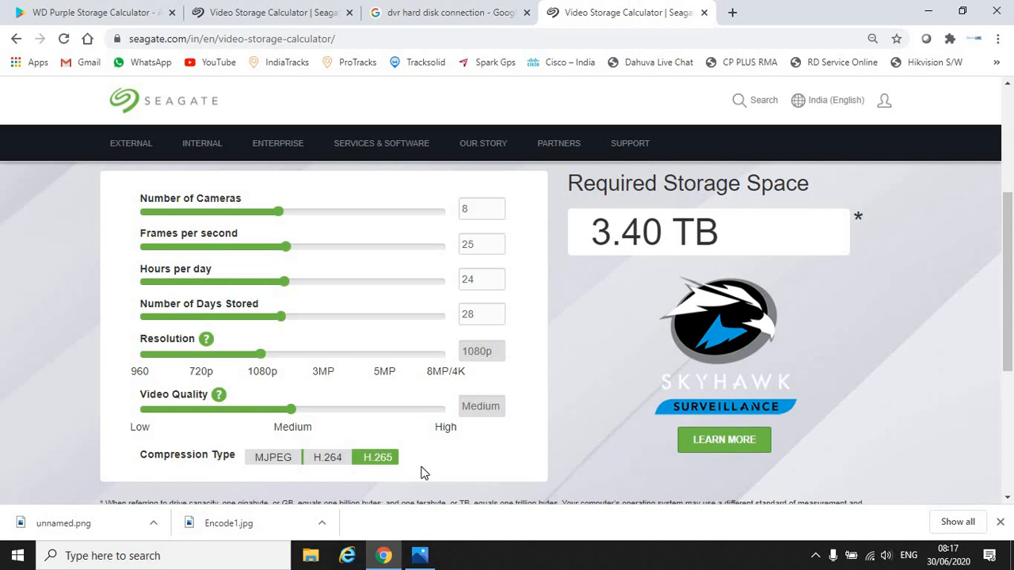
mouse_move(732, 13)
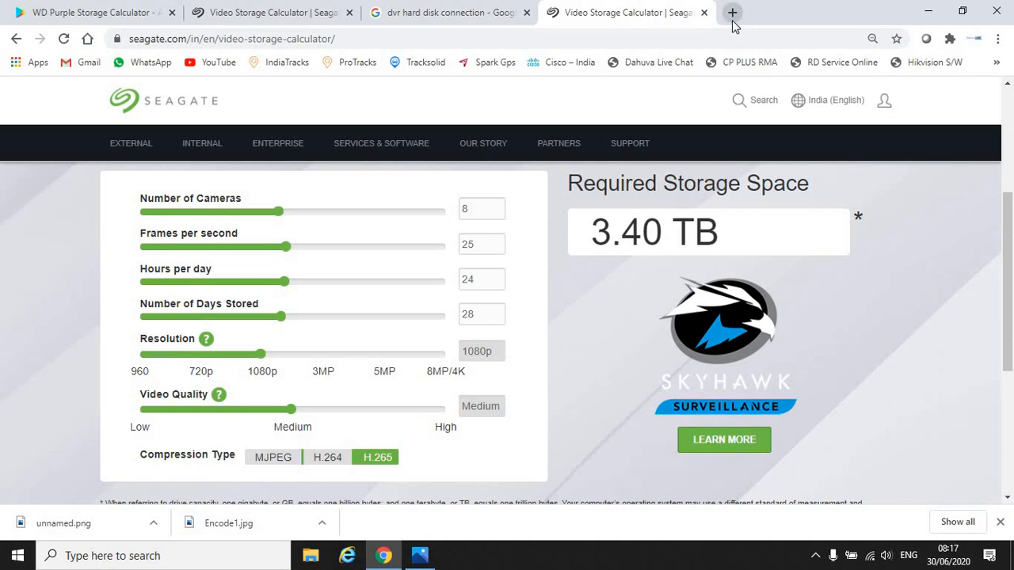
mouse_move(732, 13)
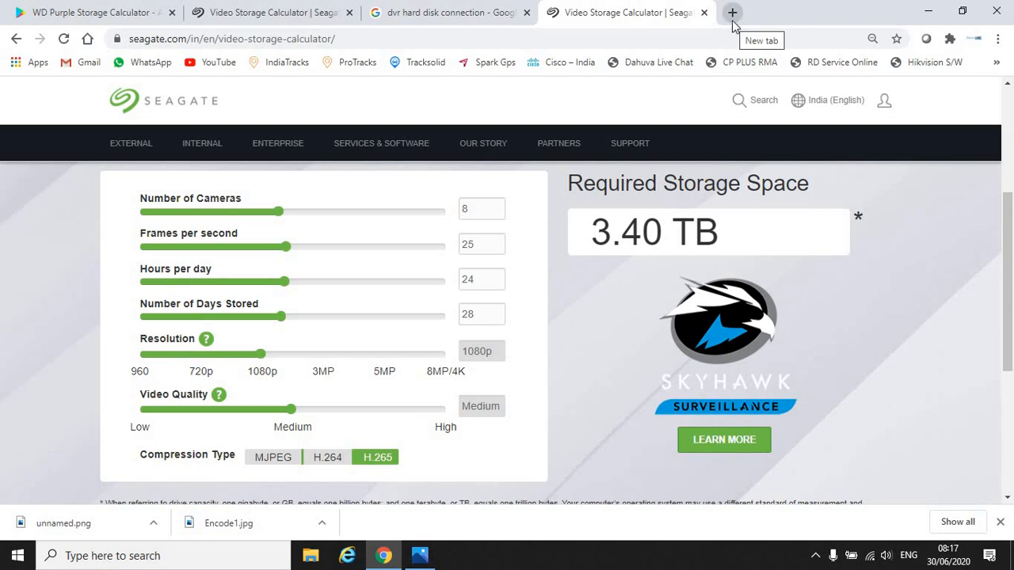
Find Hikvision's Storage and Network Calculator page, accept cookies and license terms, and download it
left_click(732, 13)
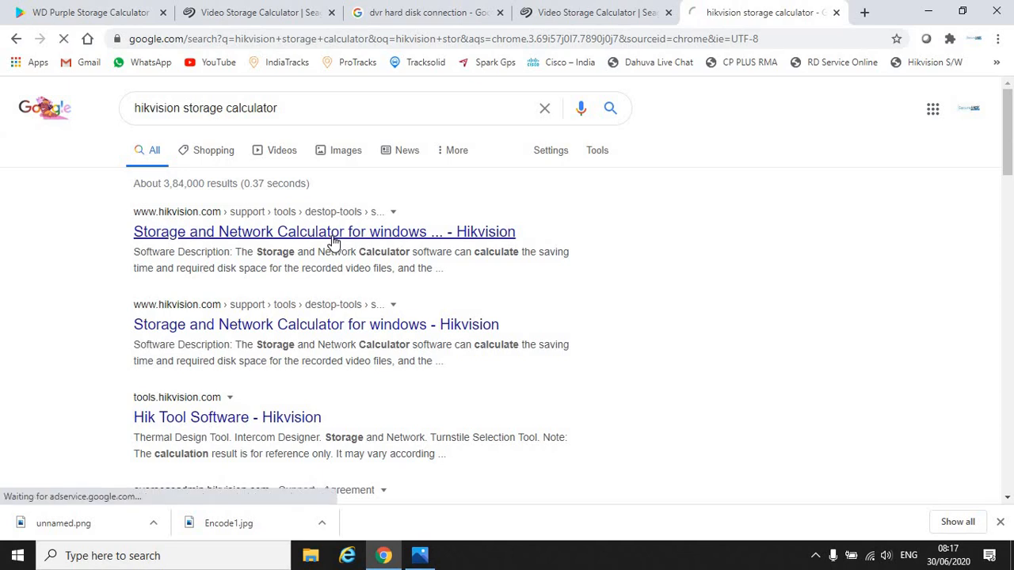
left_click(323, 231)
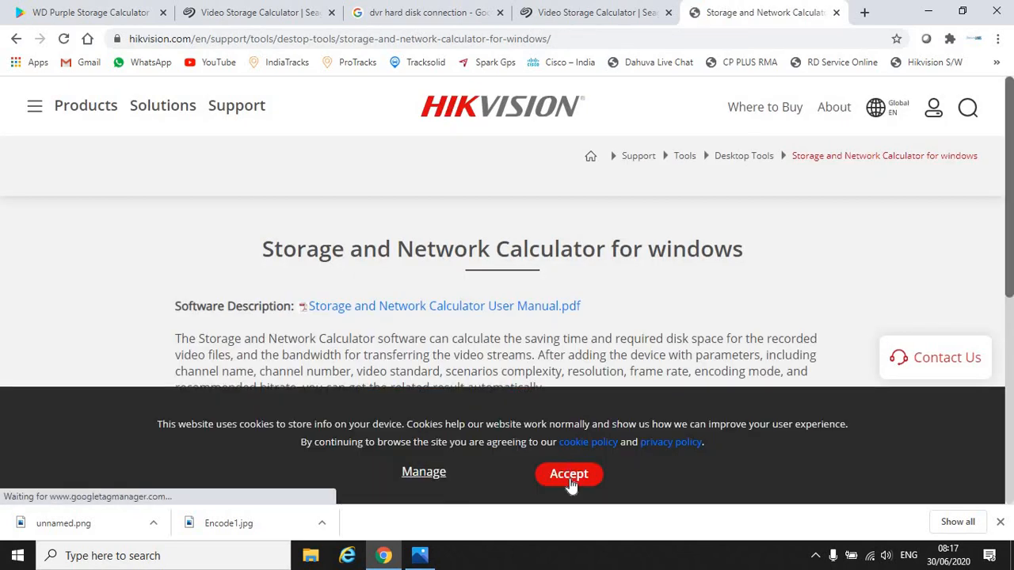
left_click(569, 473)
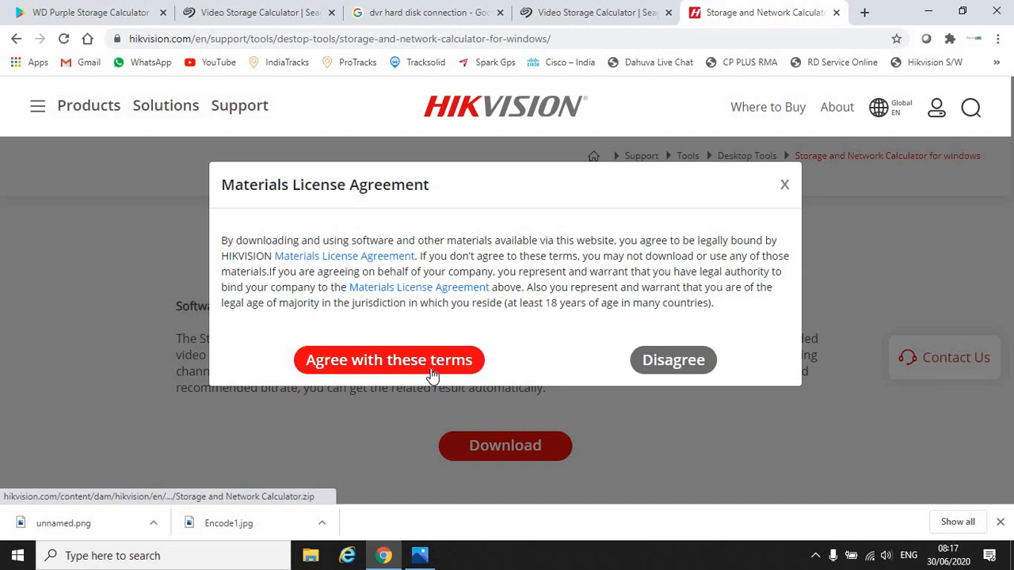
left_click(390, 360)
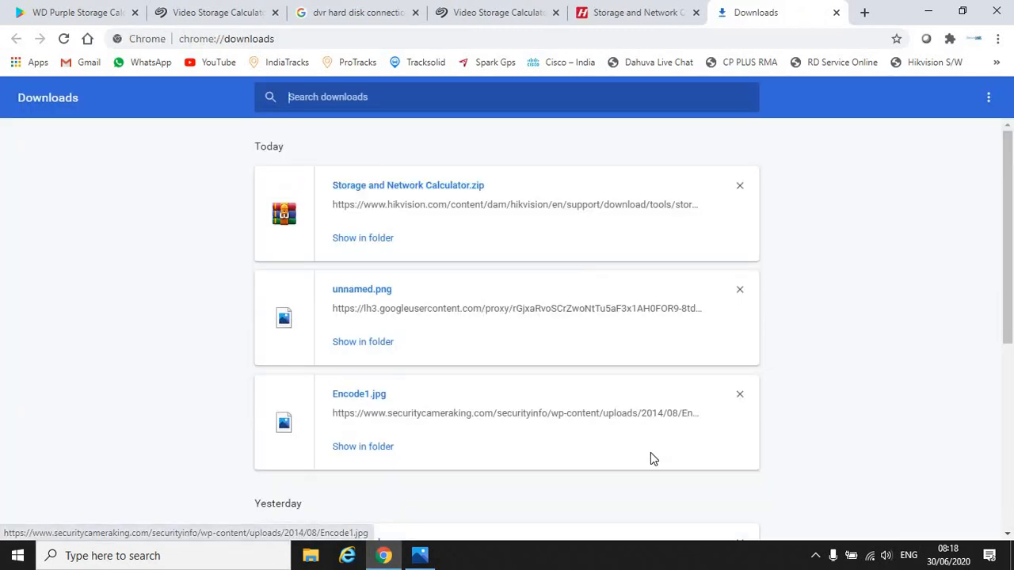
mouse_move(436, 190)
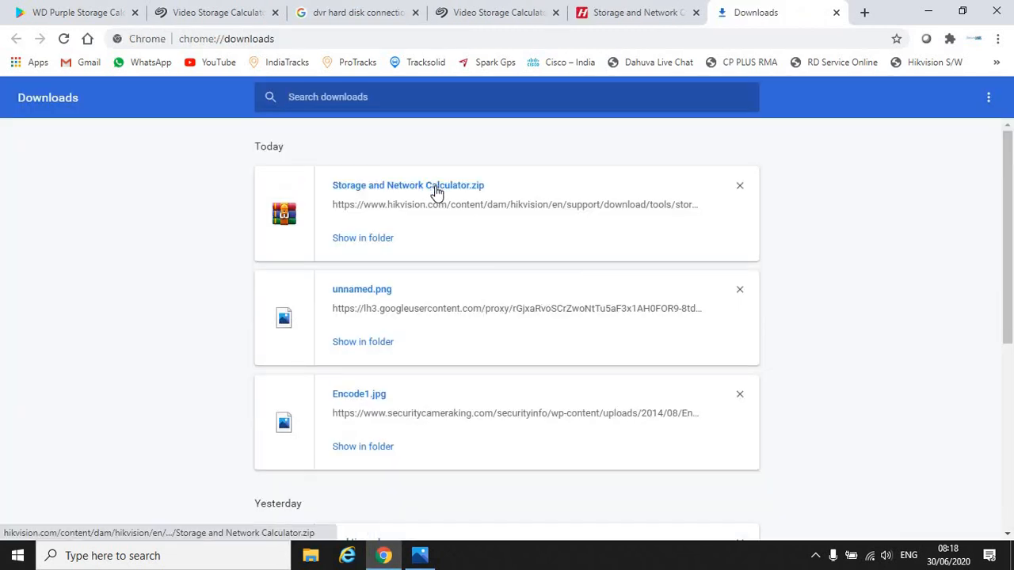
Run the downloaded Storage and Network Calculator.zip installer with a desktop shortcut
left_click(409, 183)
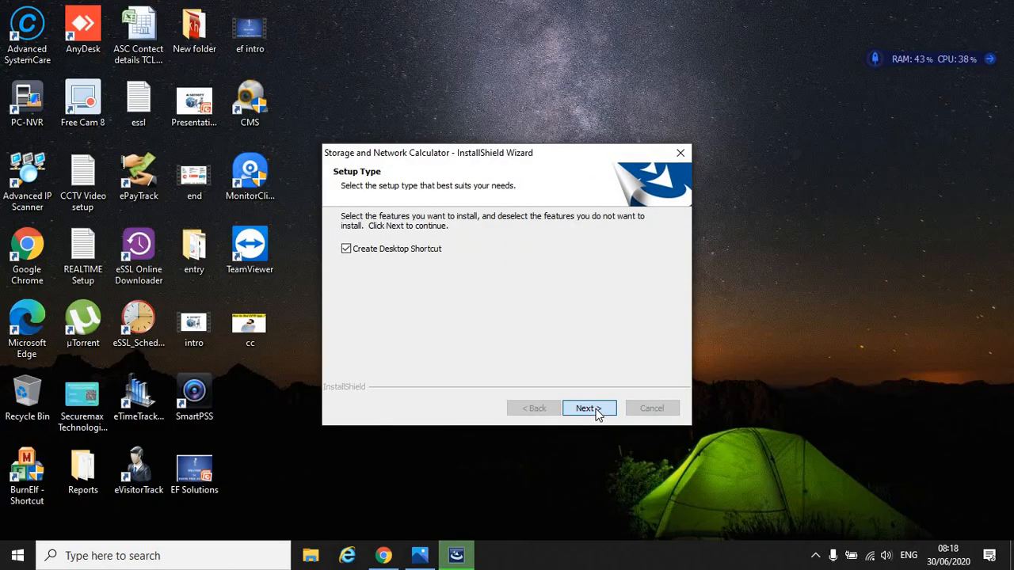
left_click(589, 408)
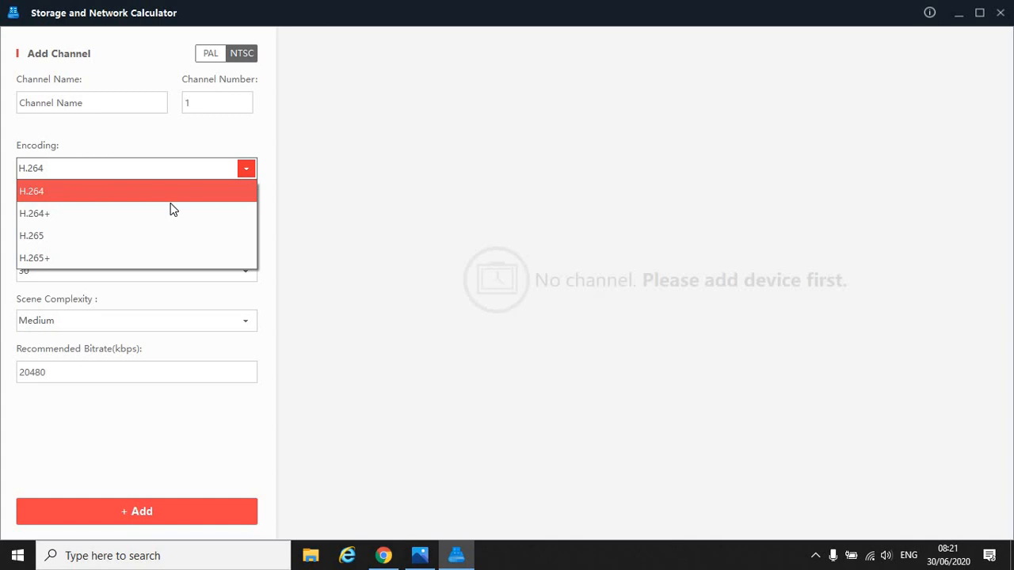
mouse_move(173, 220)
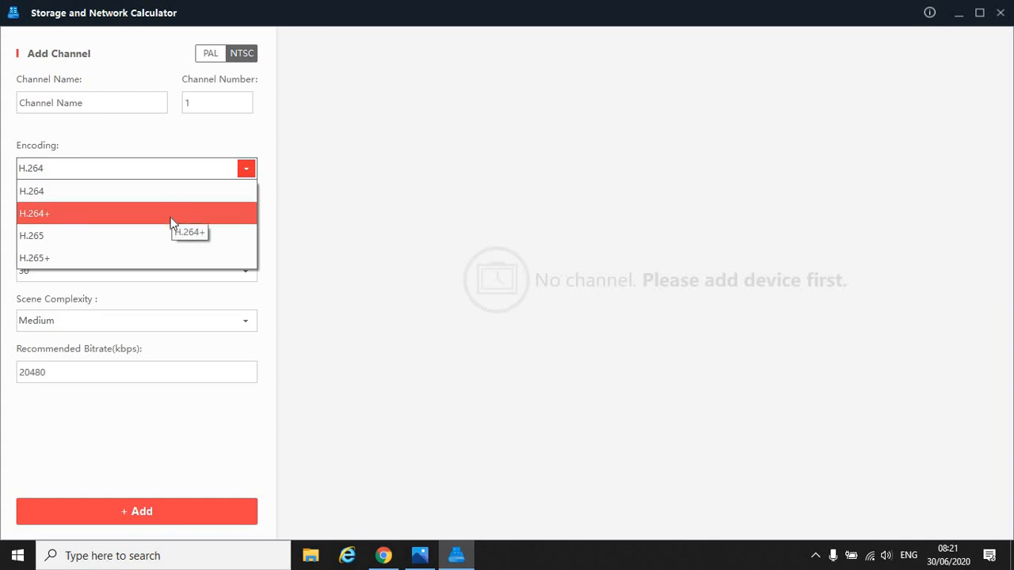
mouse_move(136, 257)
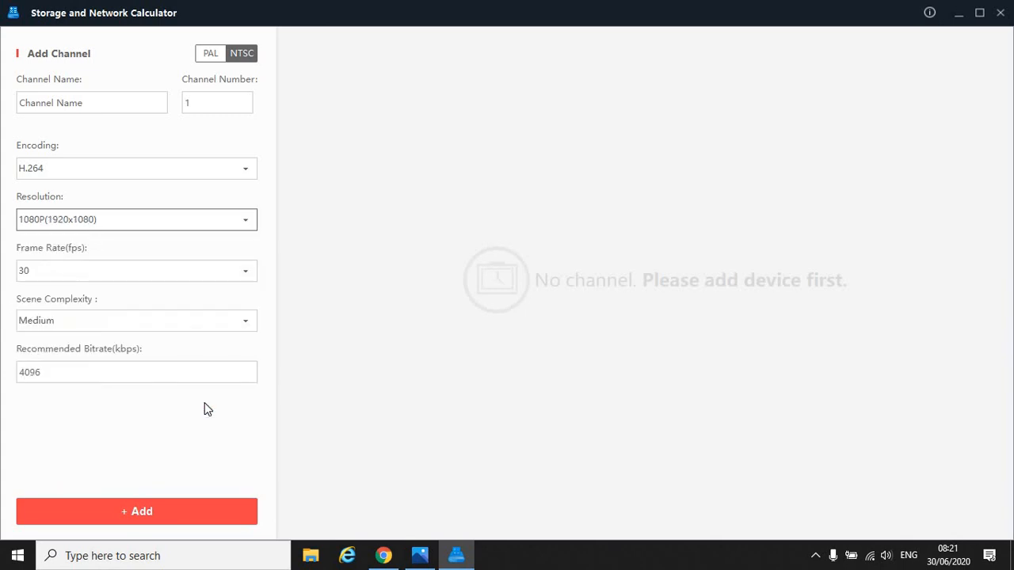
mouse_move(198, 372)
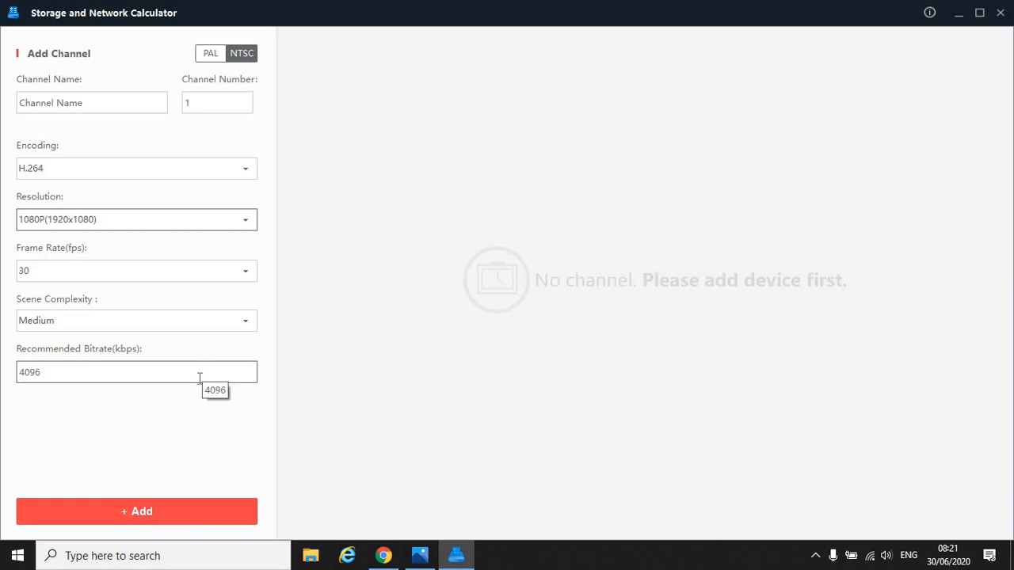
mouse_move(176, 448)
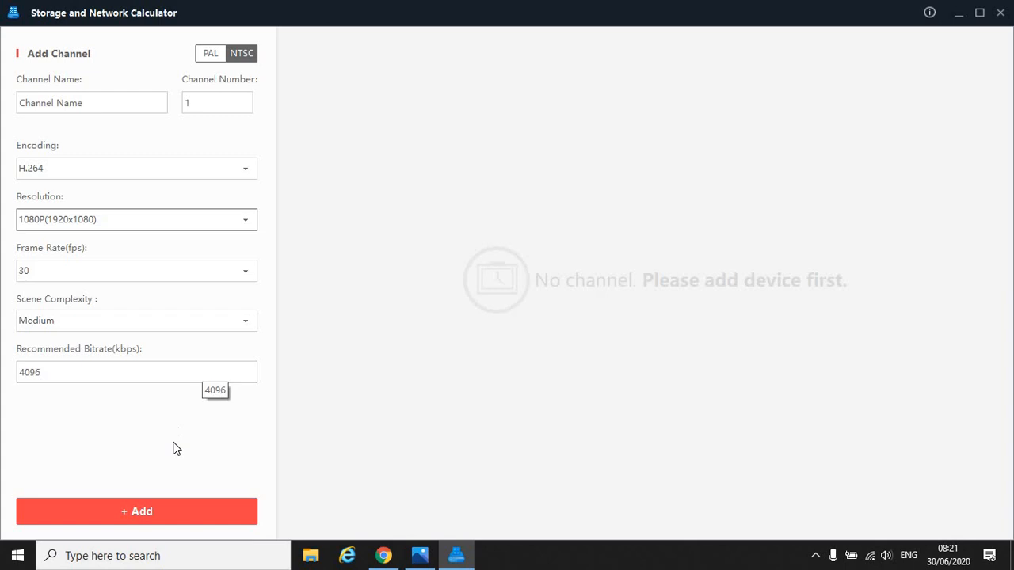
mouse_move(181, 445)
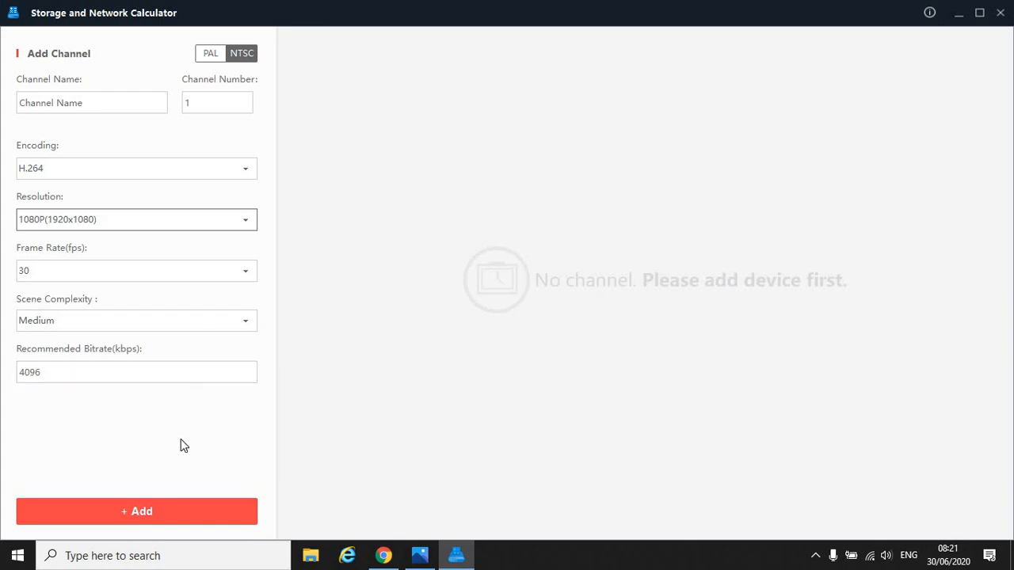
Add a 1080P H.264 channel at 30 fps with a 4096 kbps bitrate
left_click(136, 510)
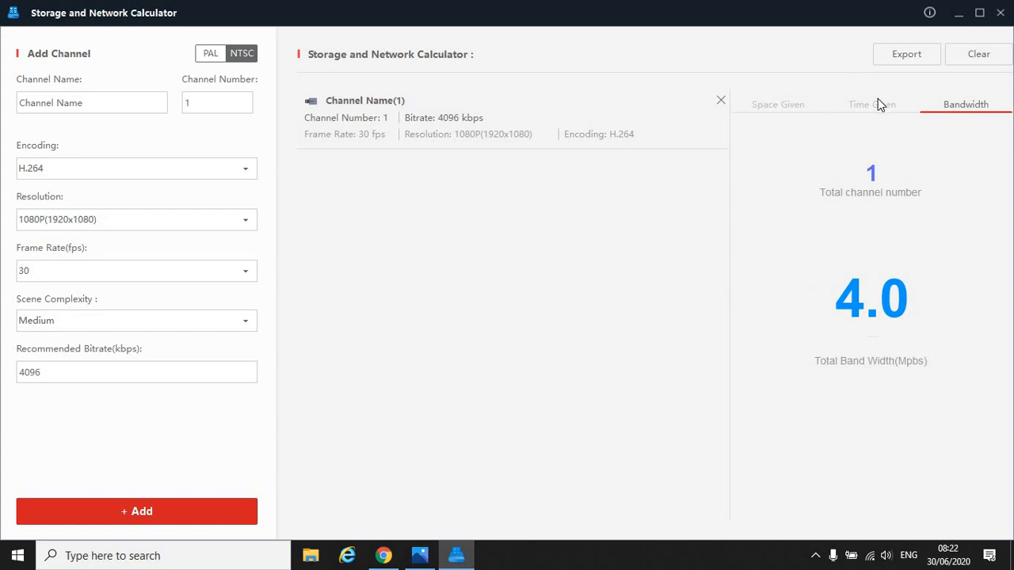
Show Time Given disk space of 46 GB per day for the 4096 kbps channel, then clear the bitrate box
left_click(872, 105)
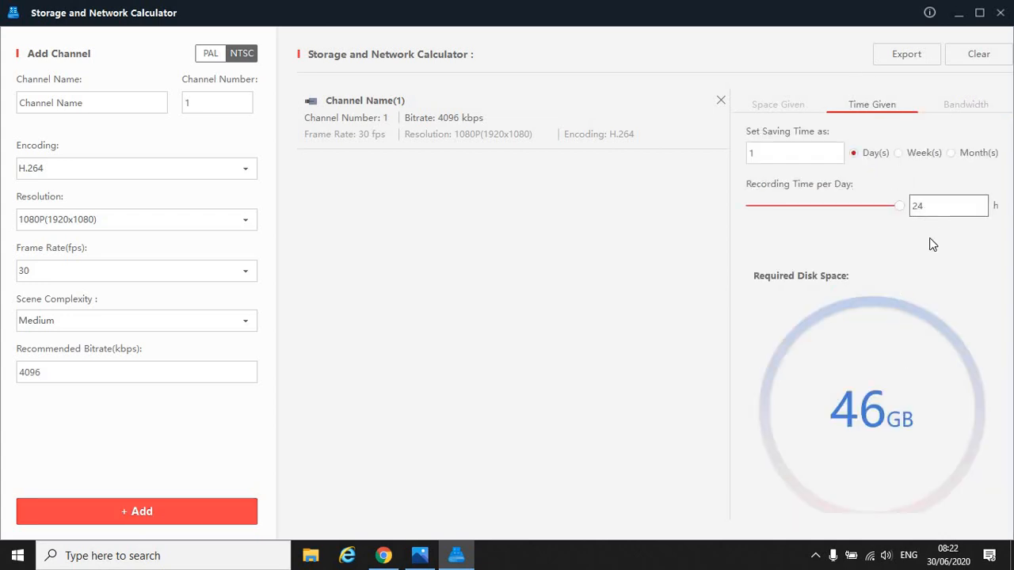
mouse_move(897, 386)
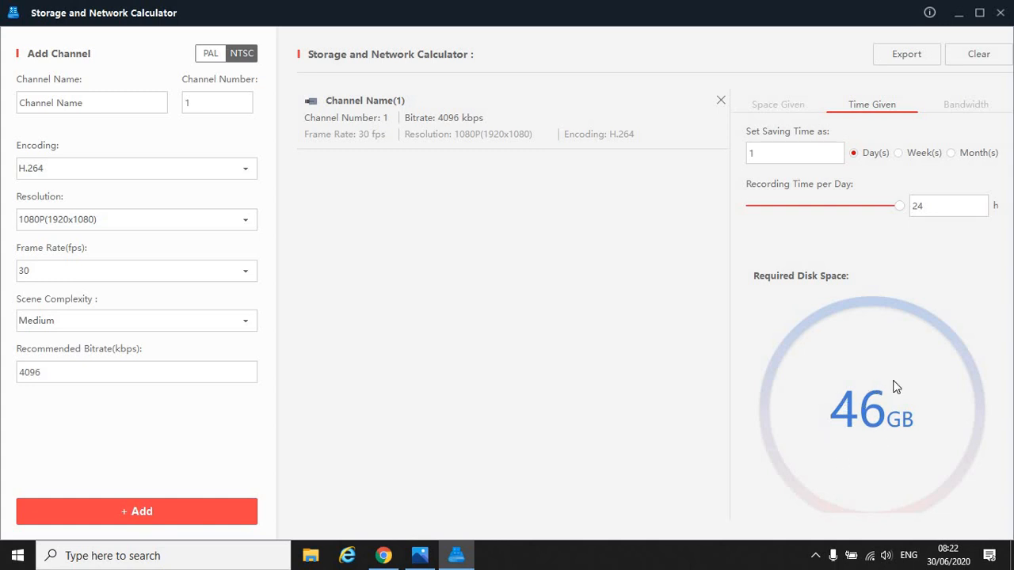
left_click(136, 372)
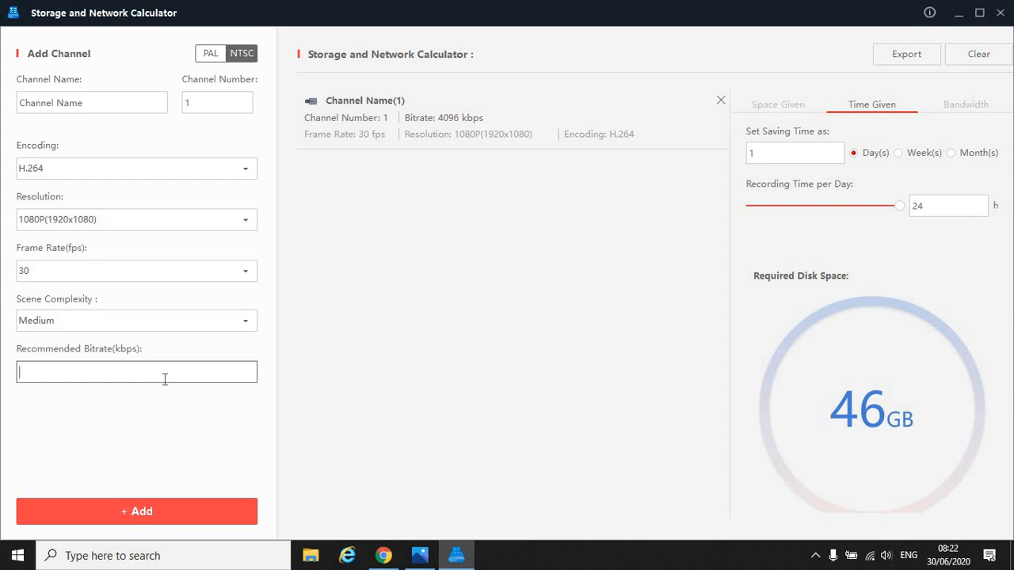
Replace the channel with 3000 kbps then 2800 kbps, leaving one 2800 kbps channel needing 32 GB per day
left_click(137, 510)
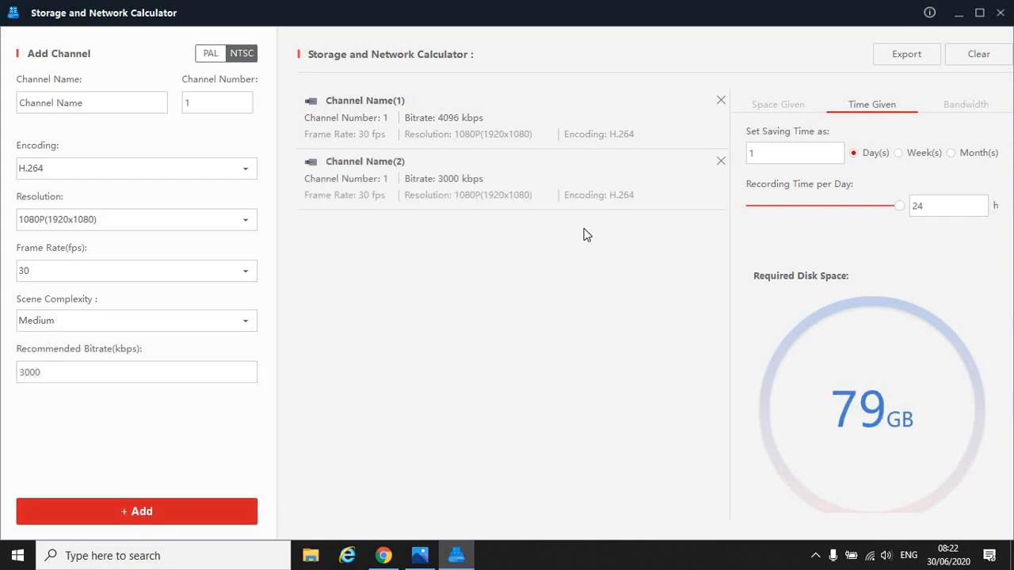
left_click(719, 100)
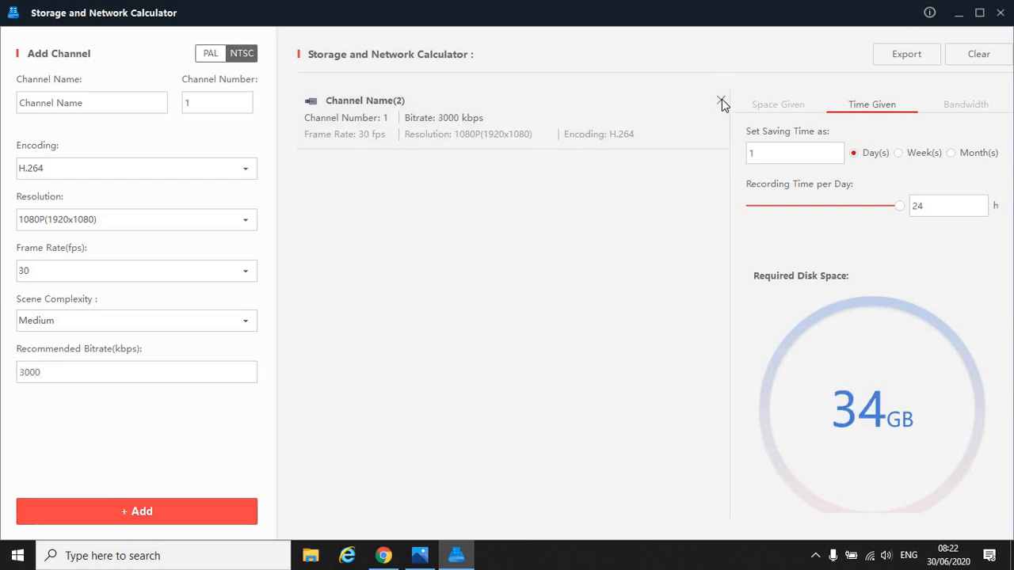
mouse_move(843, 399)
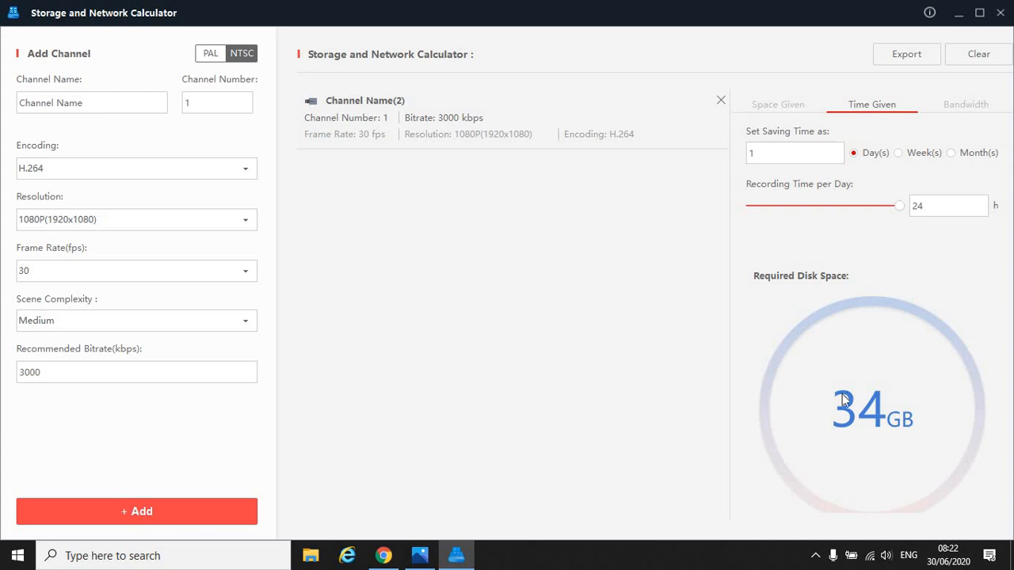
mouse_move(847, 399)
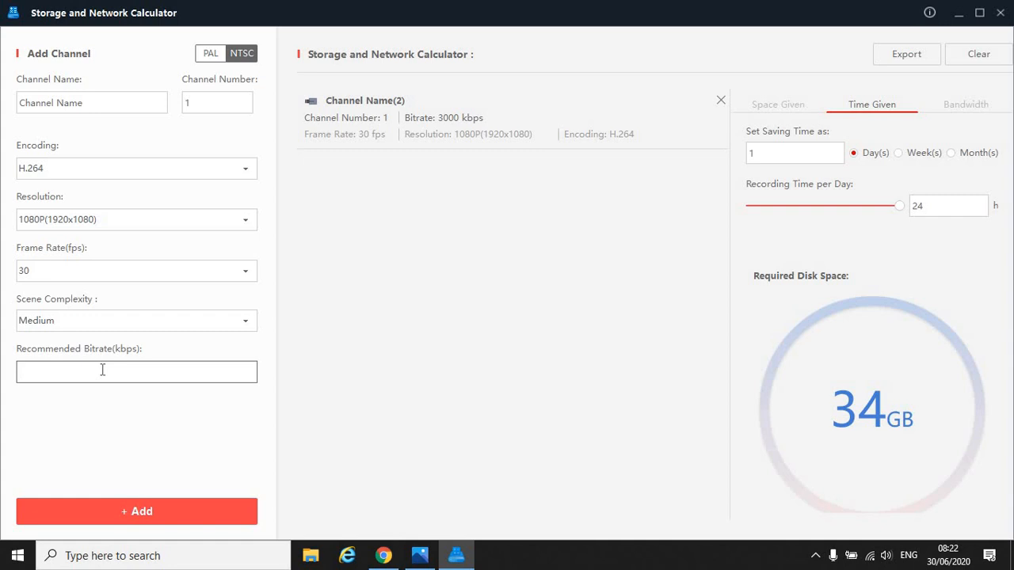
type("2")
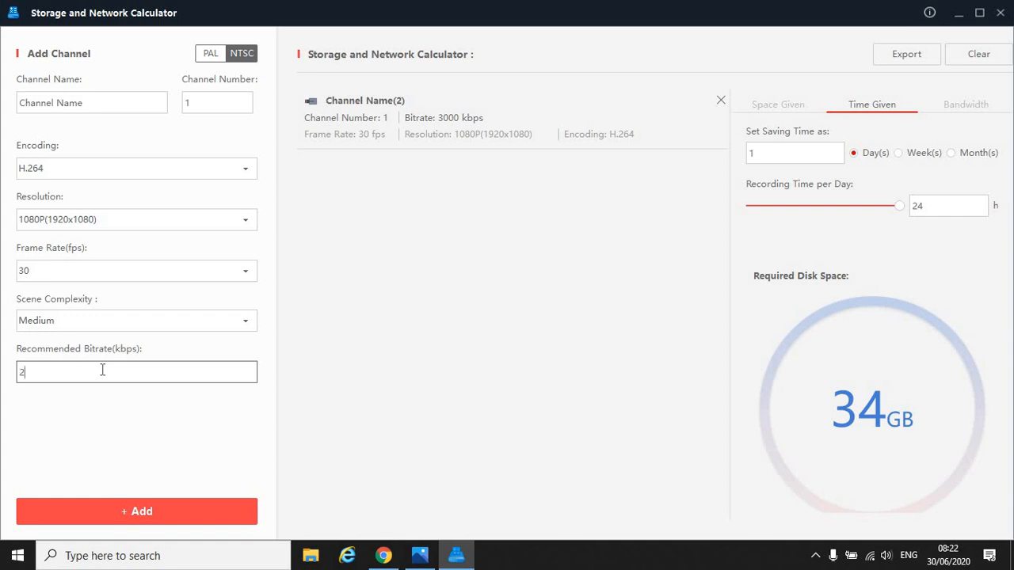
left_click(136, 510)
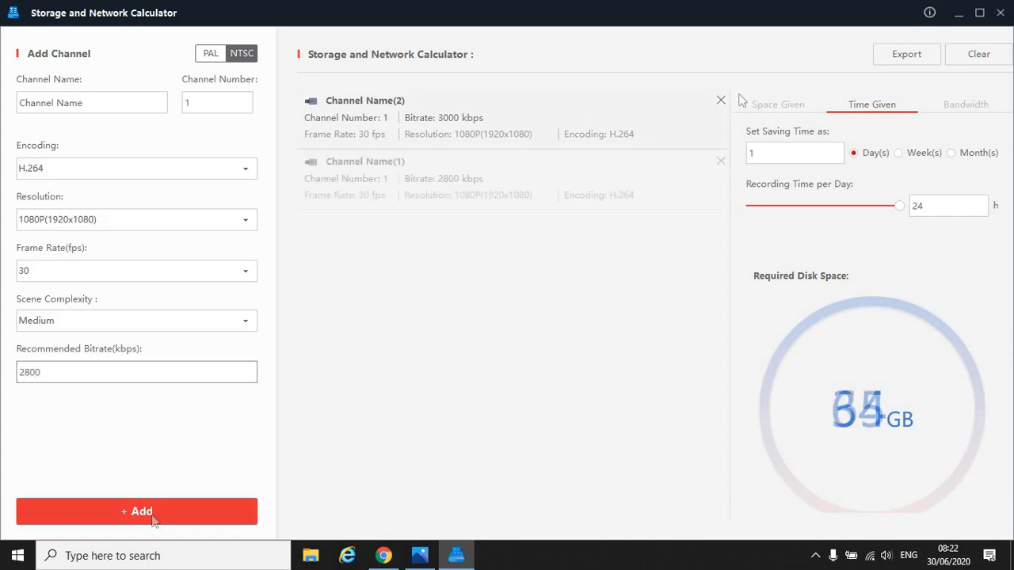
left_click(720, 100)
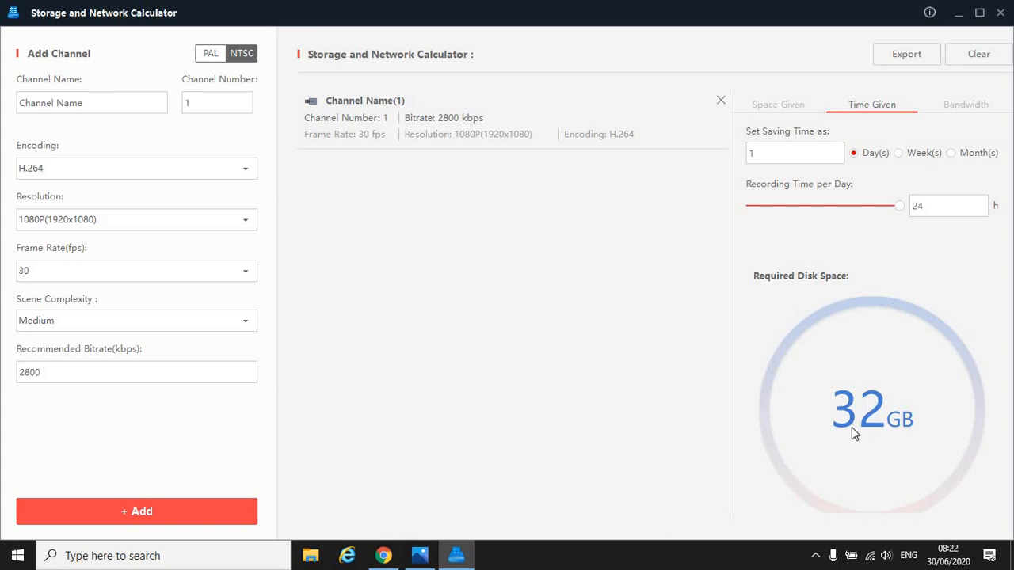
mouse_move(943, 386)
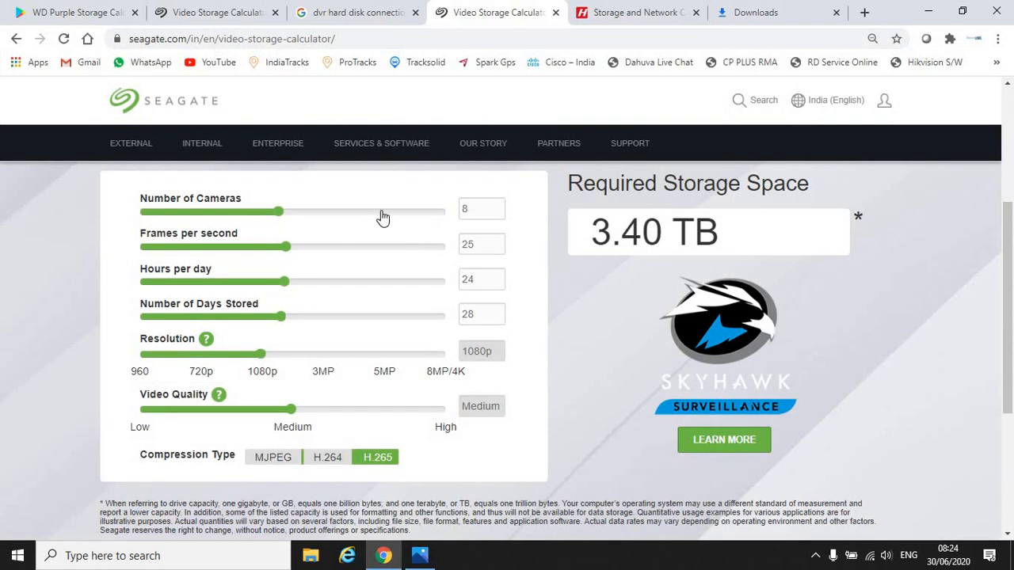
mouse_move(570, 269)
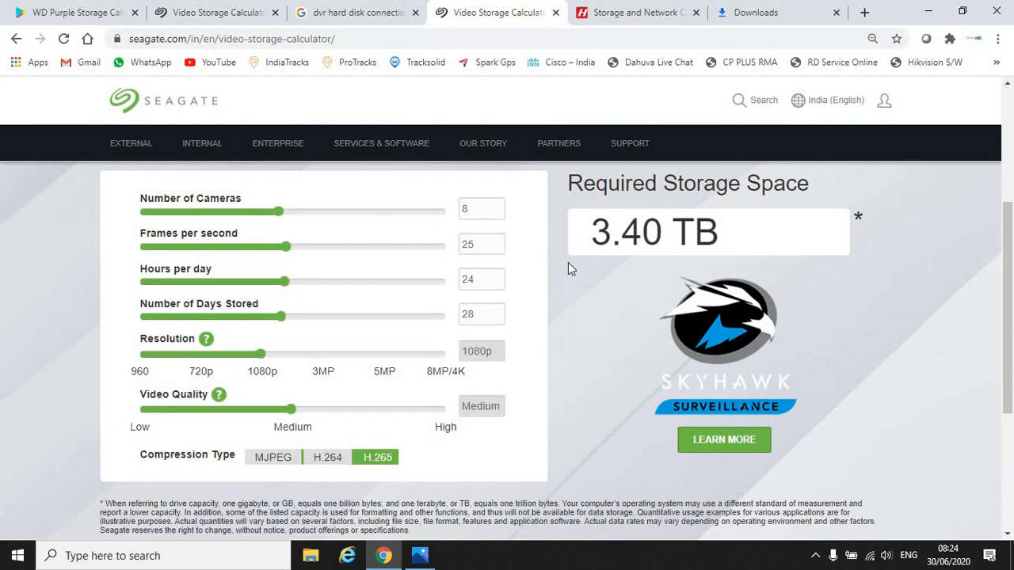